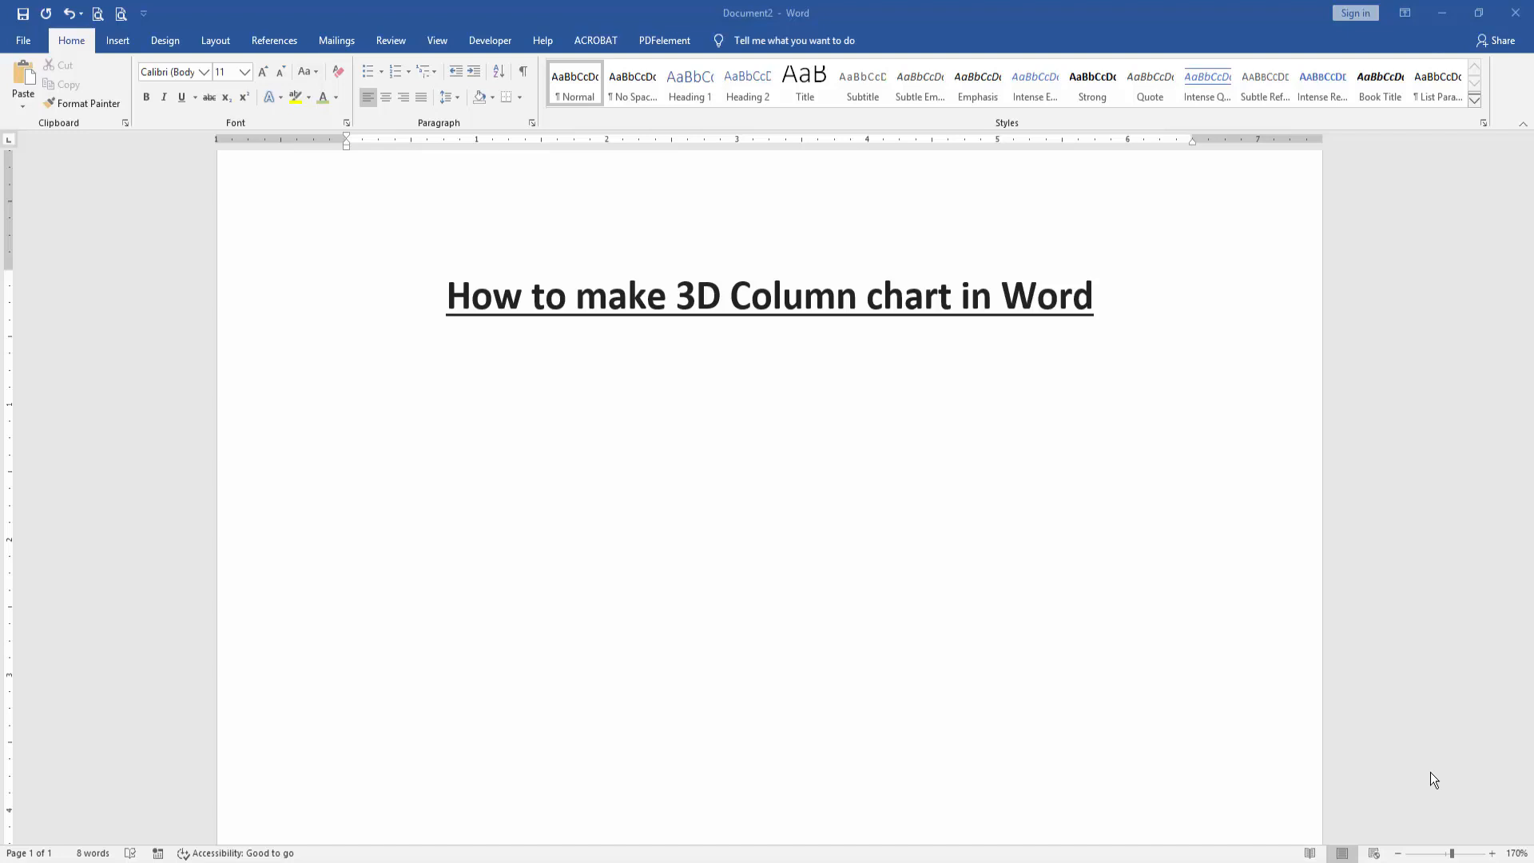
mouse_move(1429, 729)
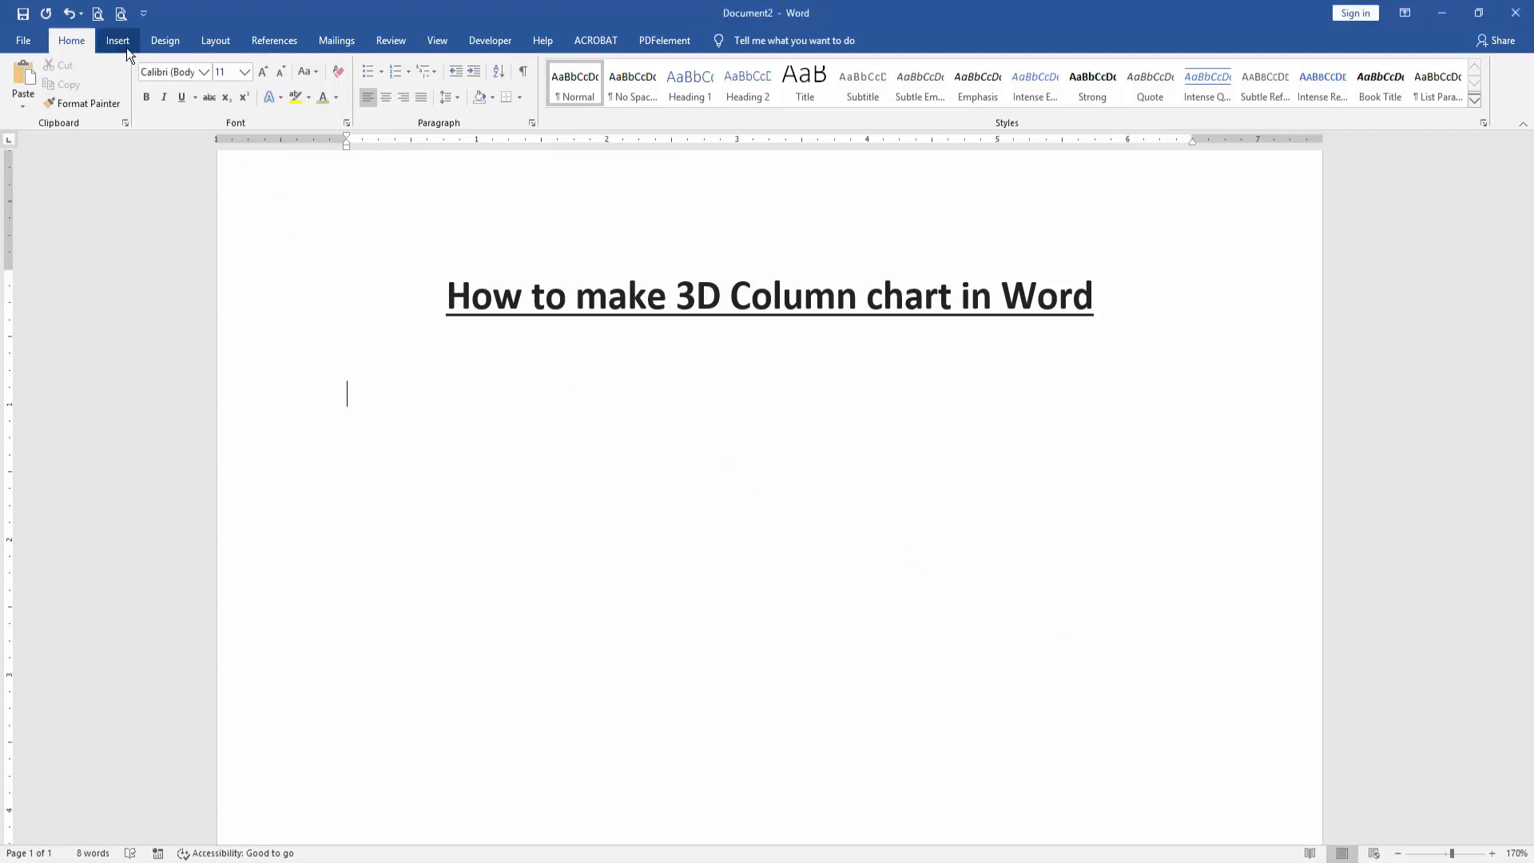
Insert a 3-D Column chart from the Insert chart gallery
left_click(117, 40)
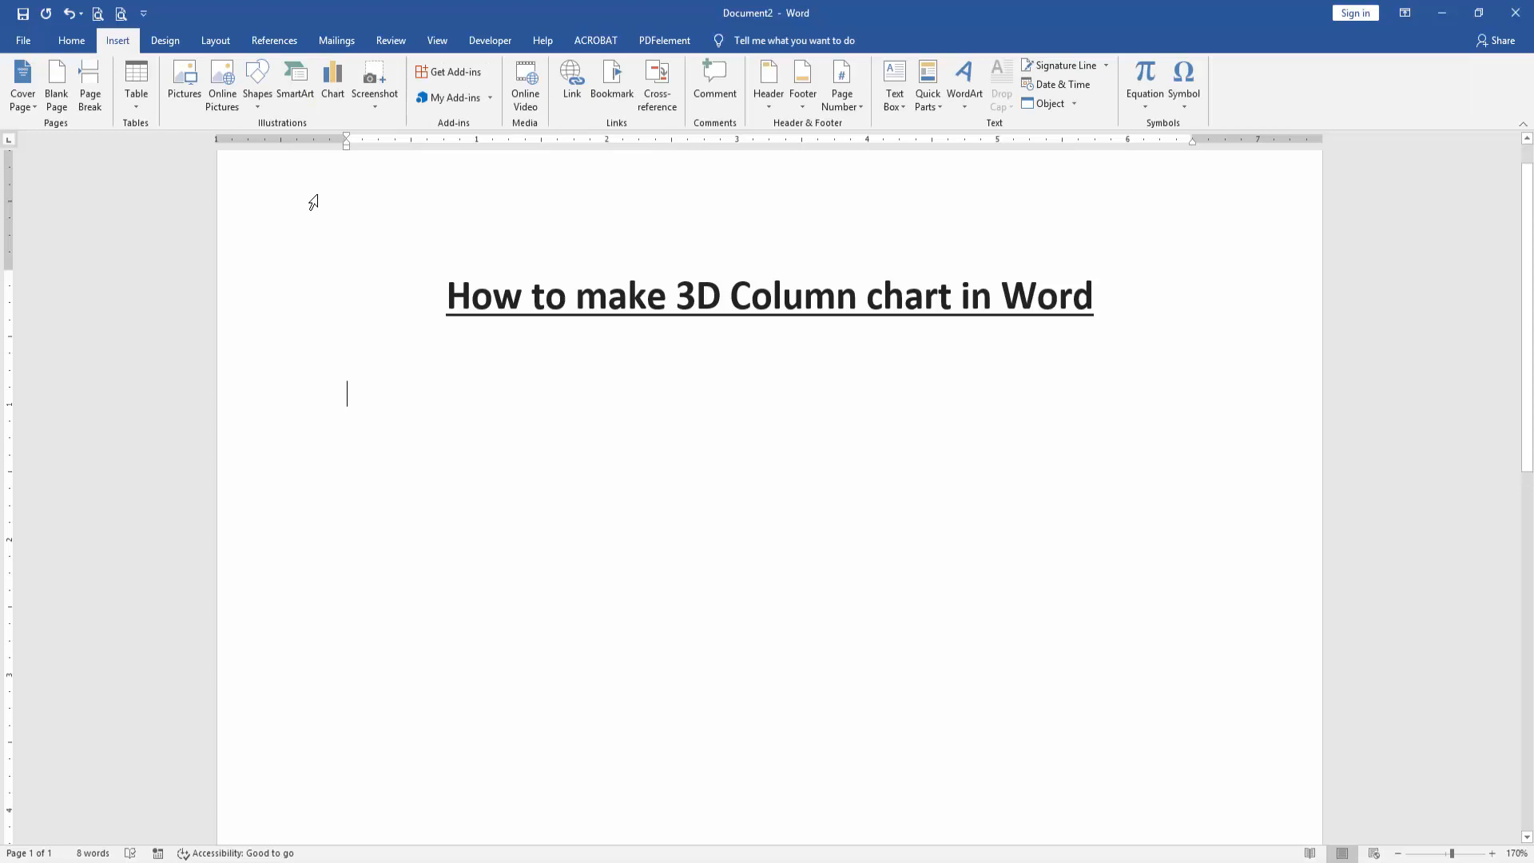
left_click(332, 79)
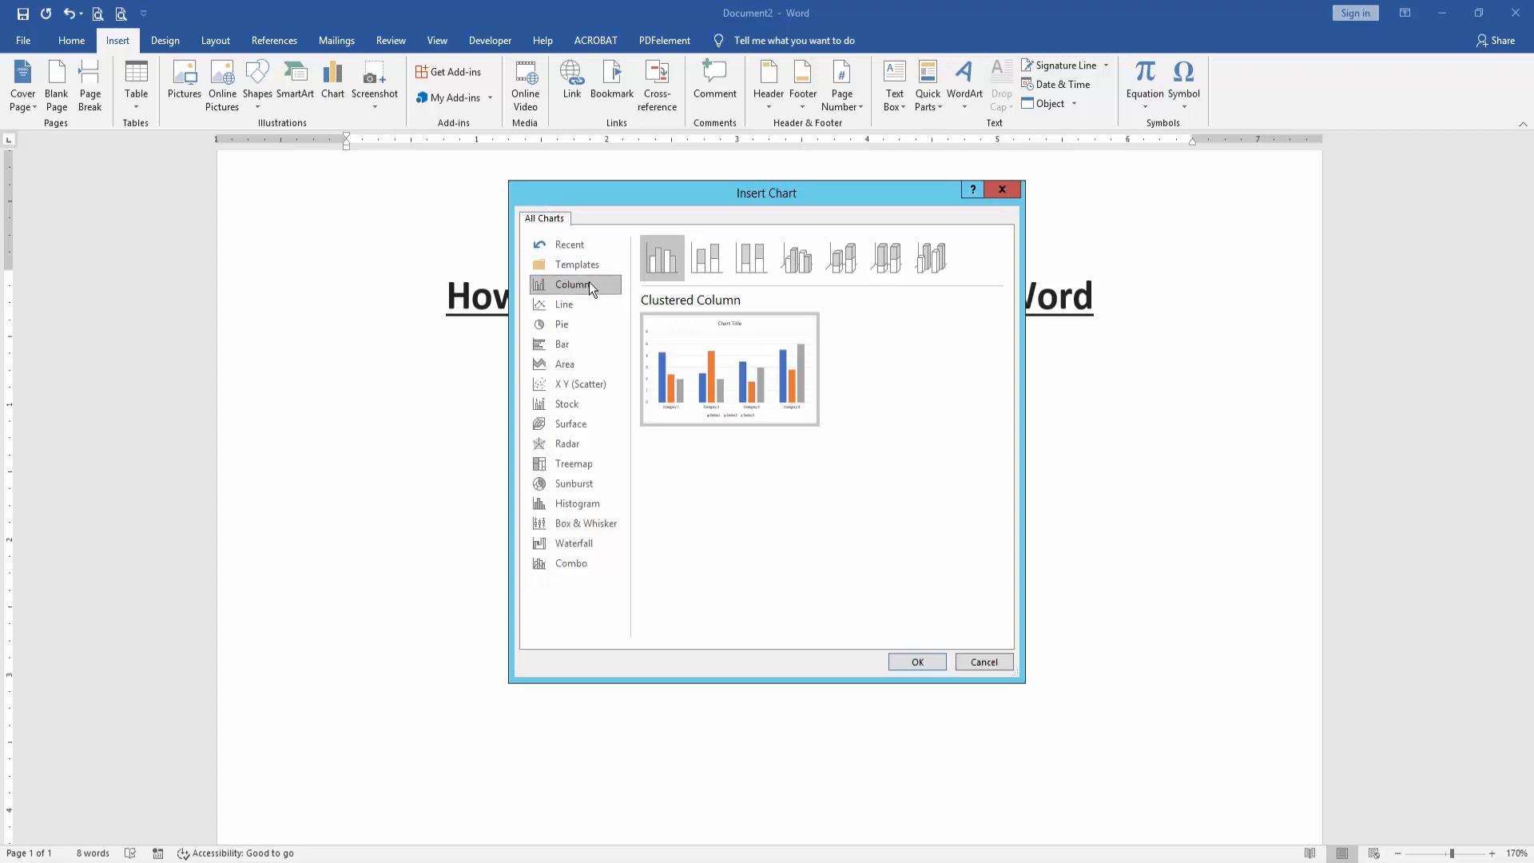
mouse_move(899, 297)
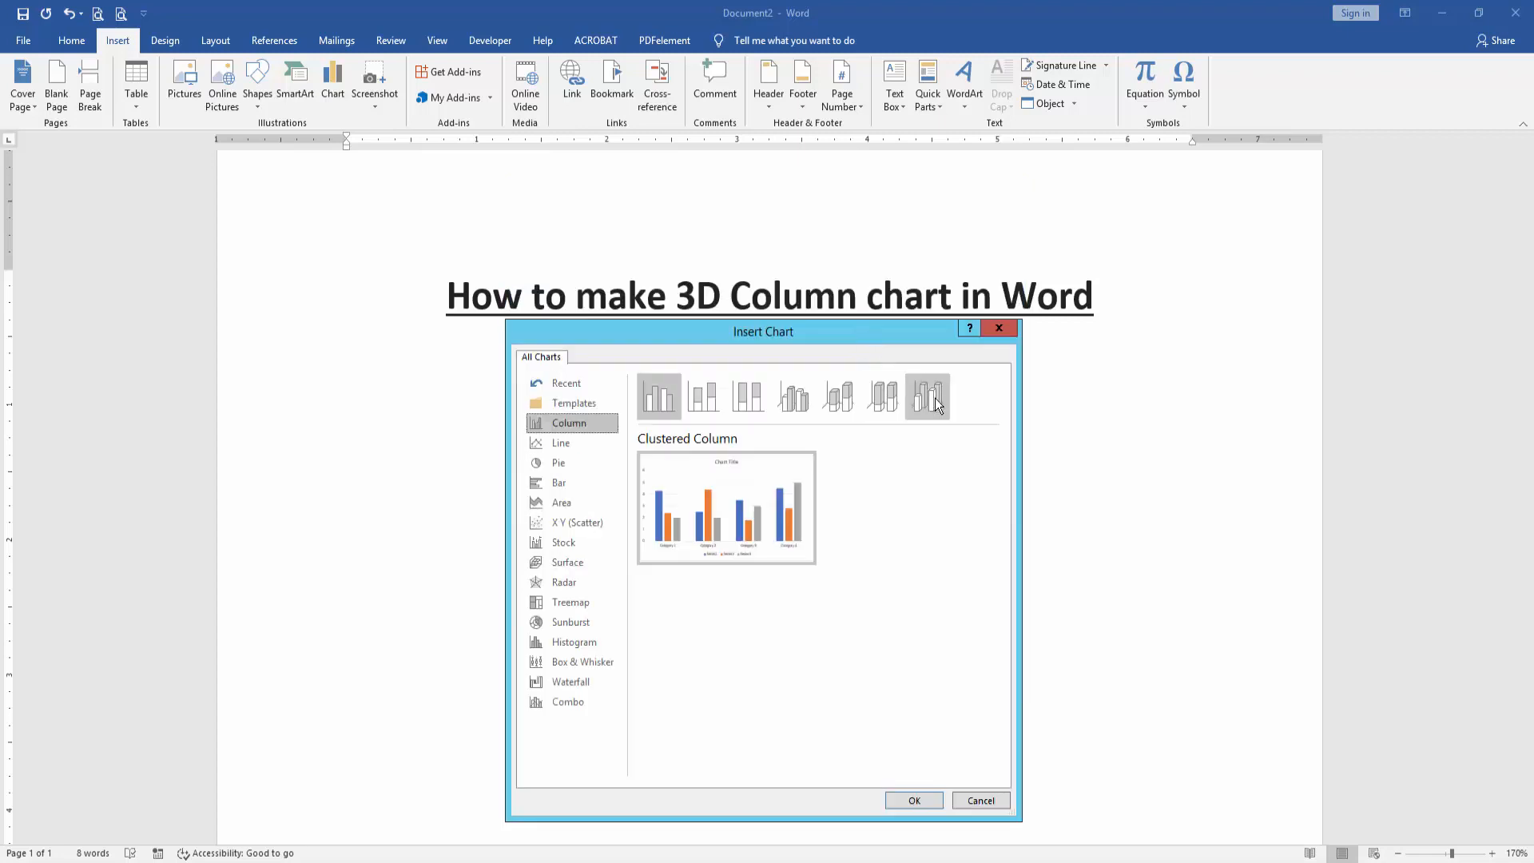
left_click(927, 397)
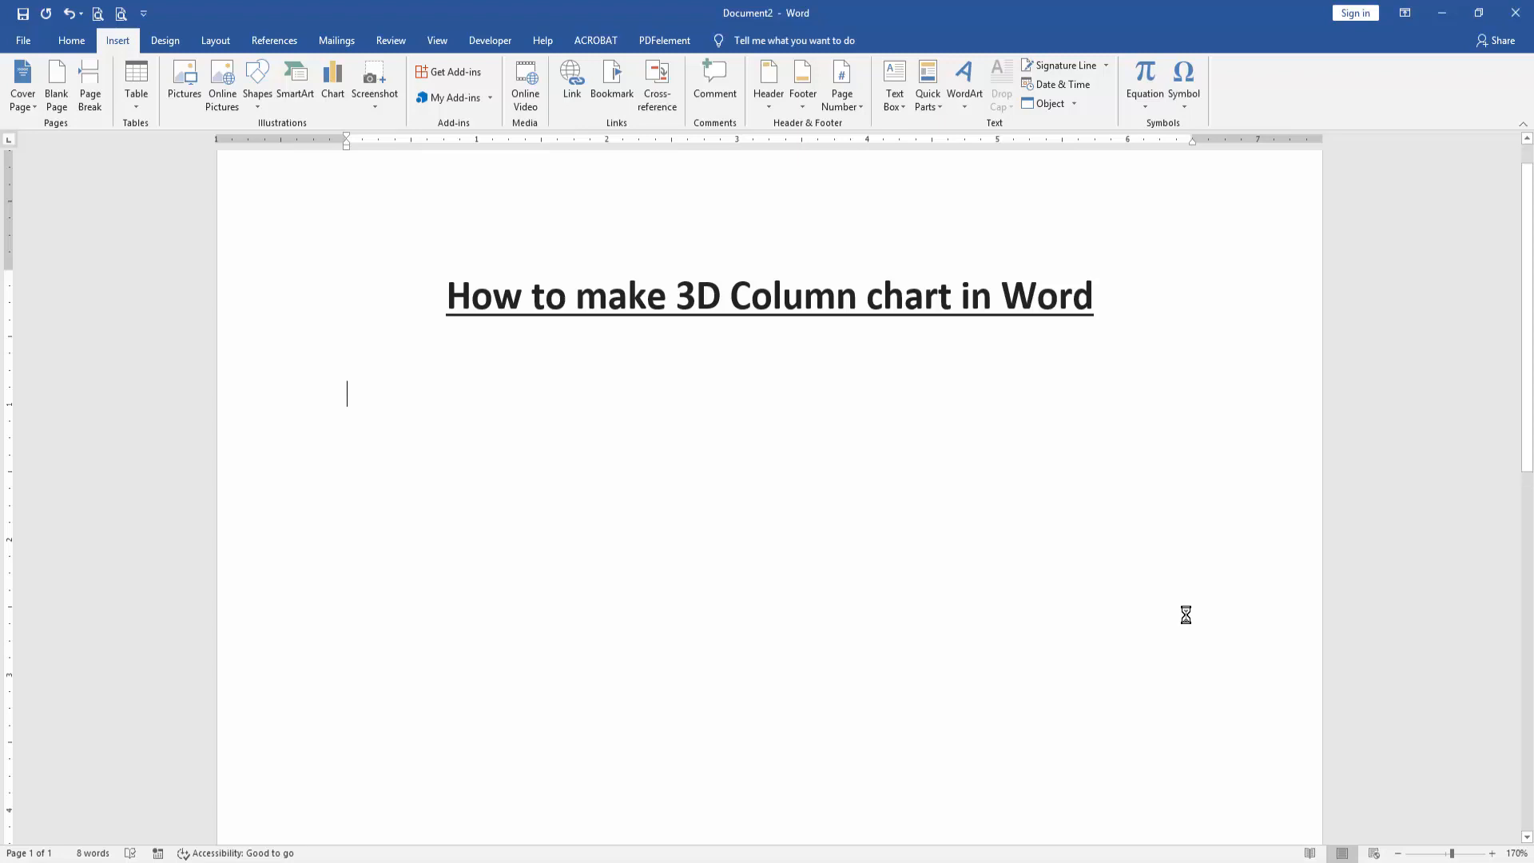
Select the newly inserted 3D column chart below the title
left_click(332, 85)
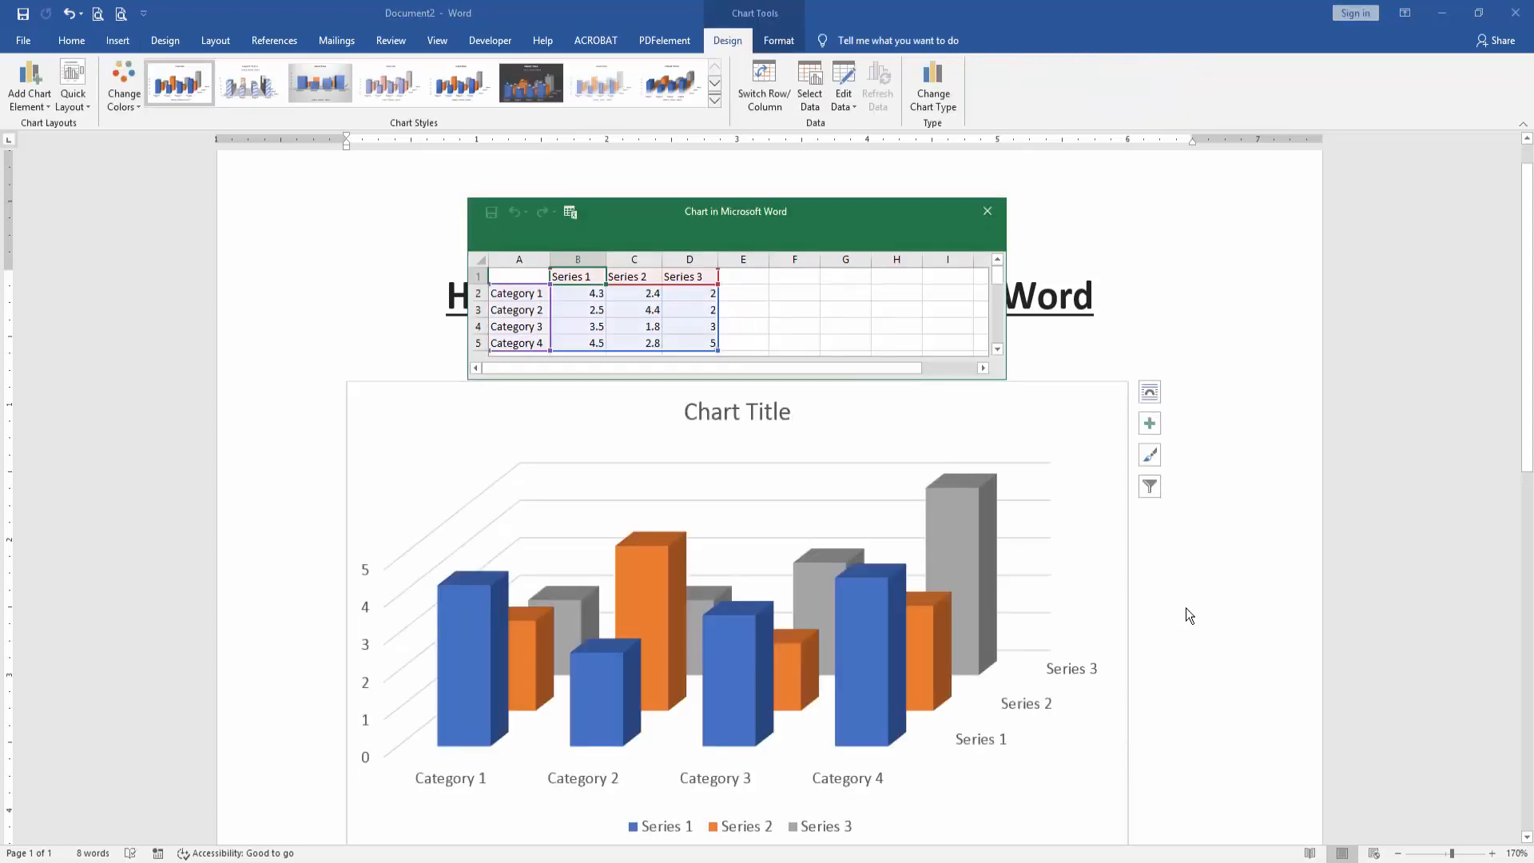
mouse_move(829, 216)
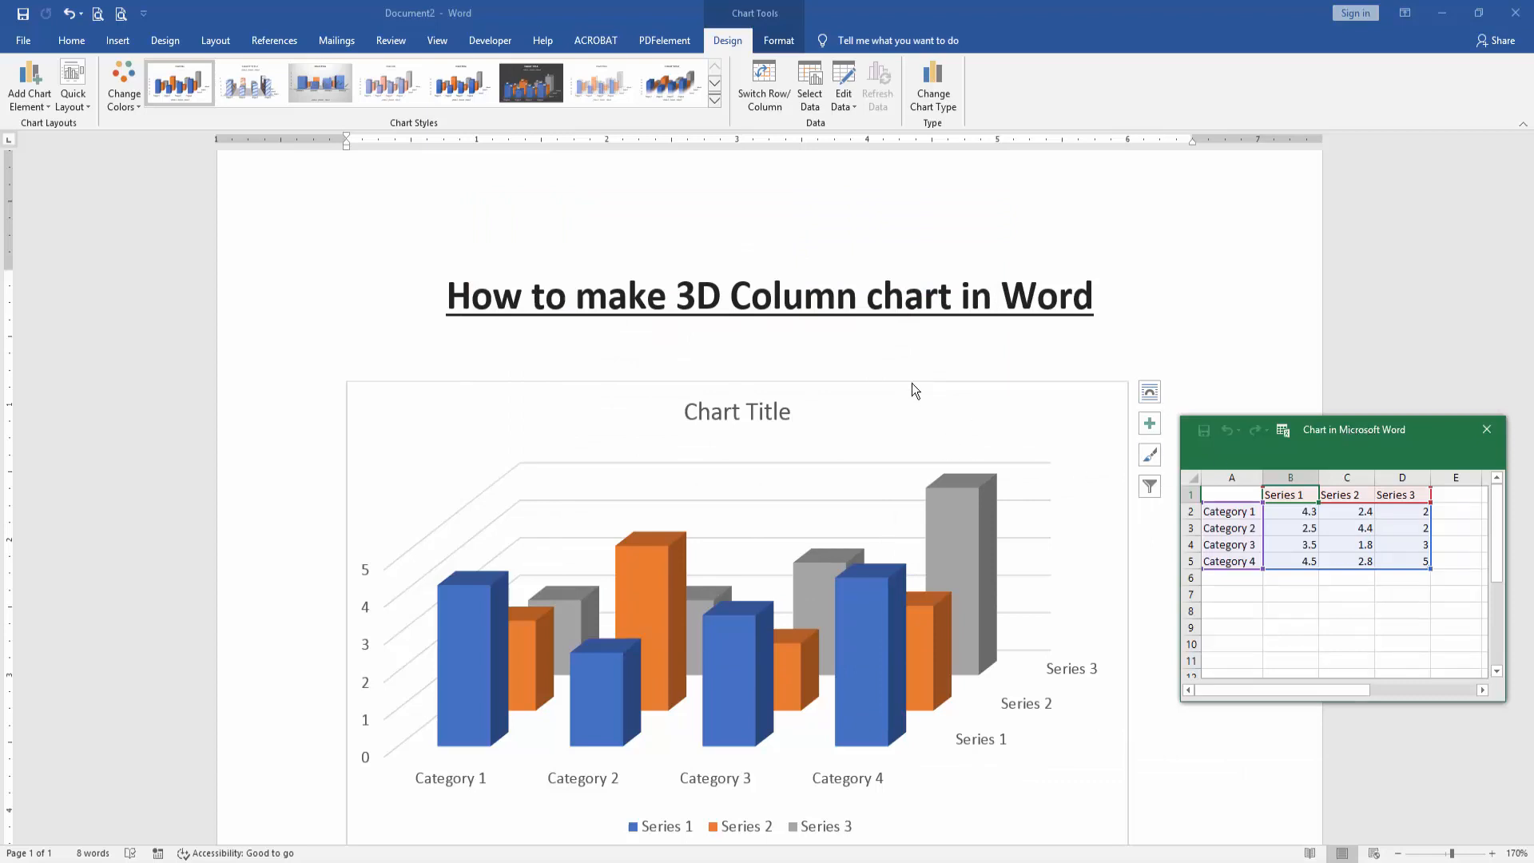
left_click(737, 411)
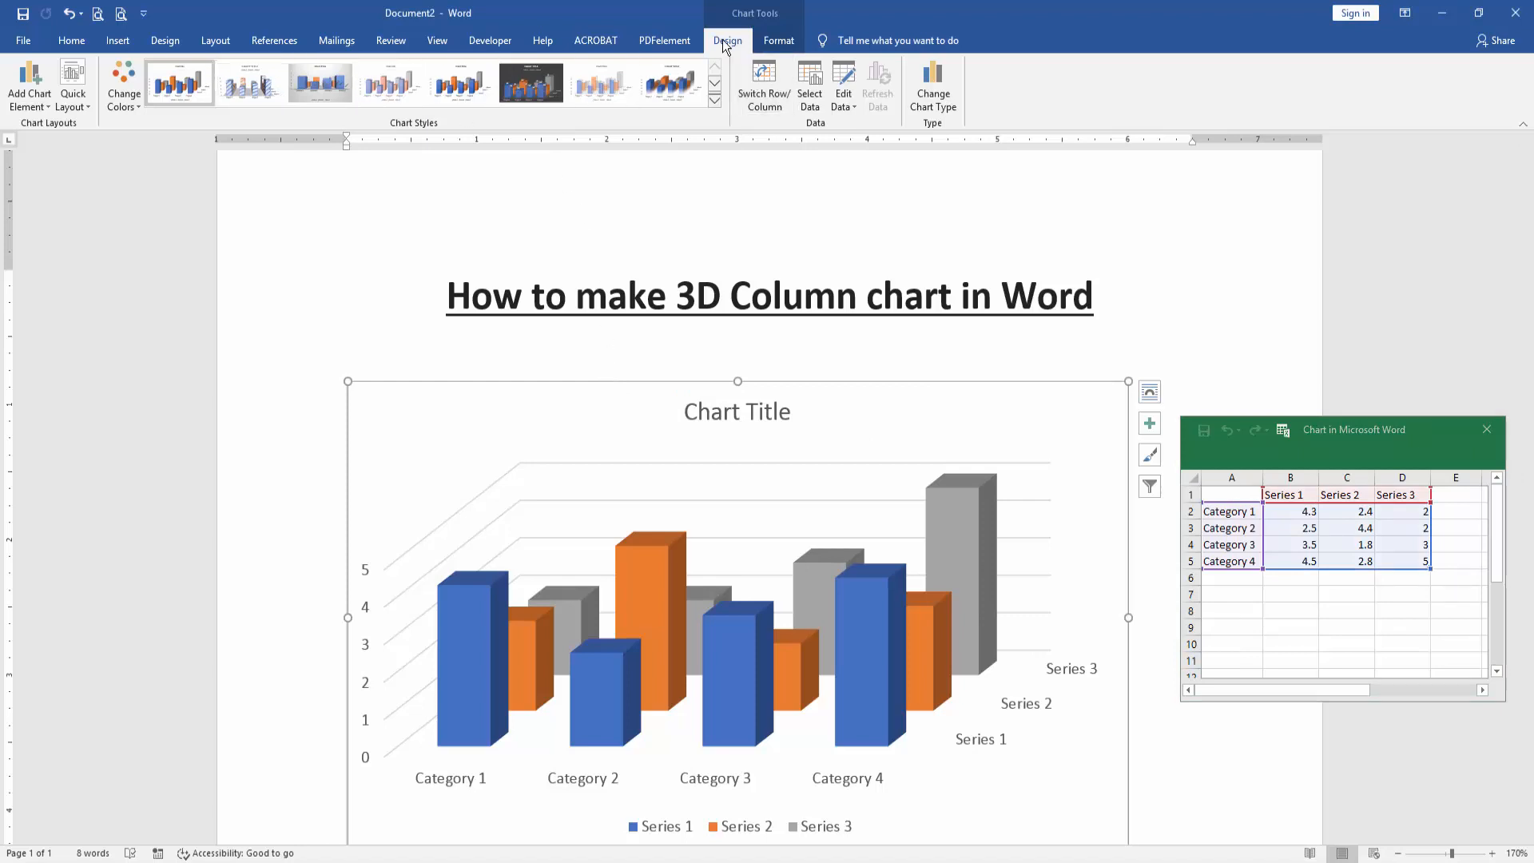
mouse_move(407, 312)
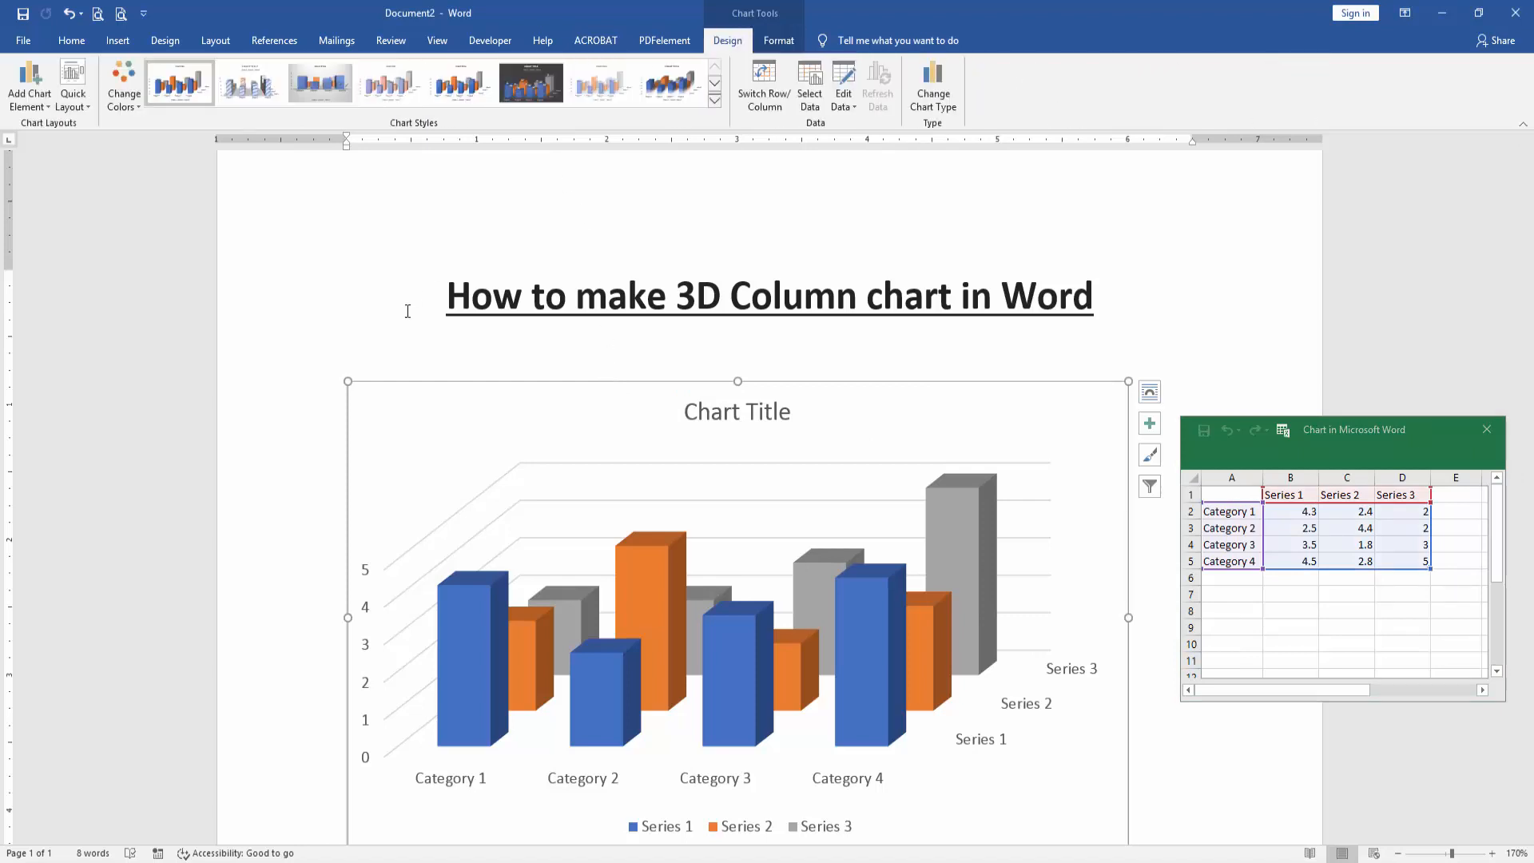
mouse_move(478, 387)
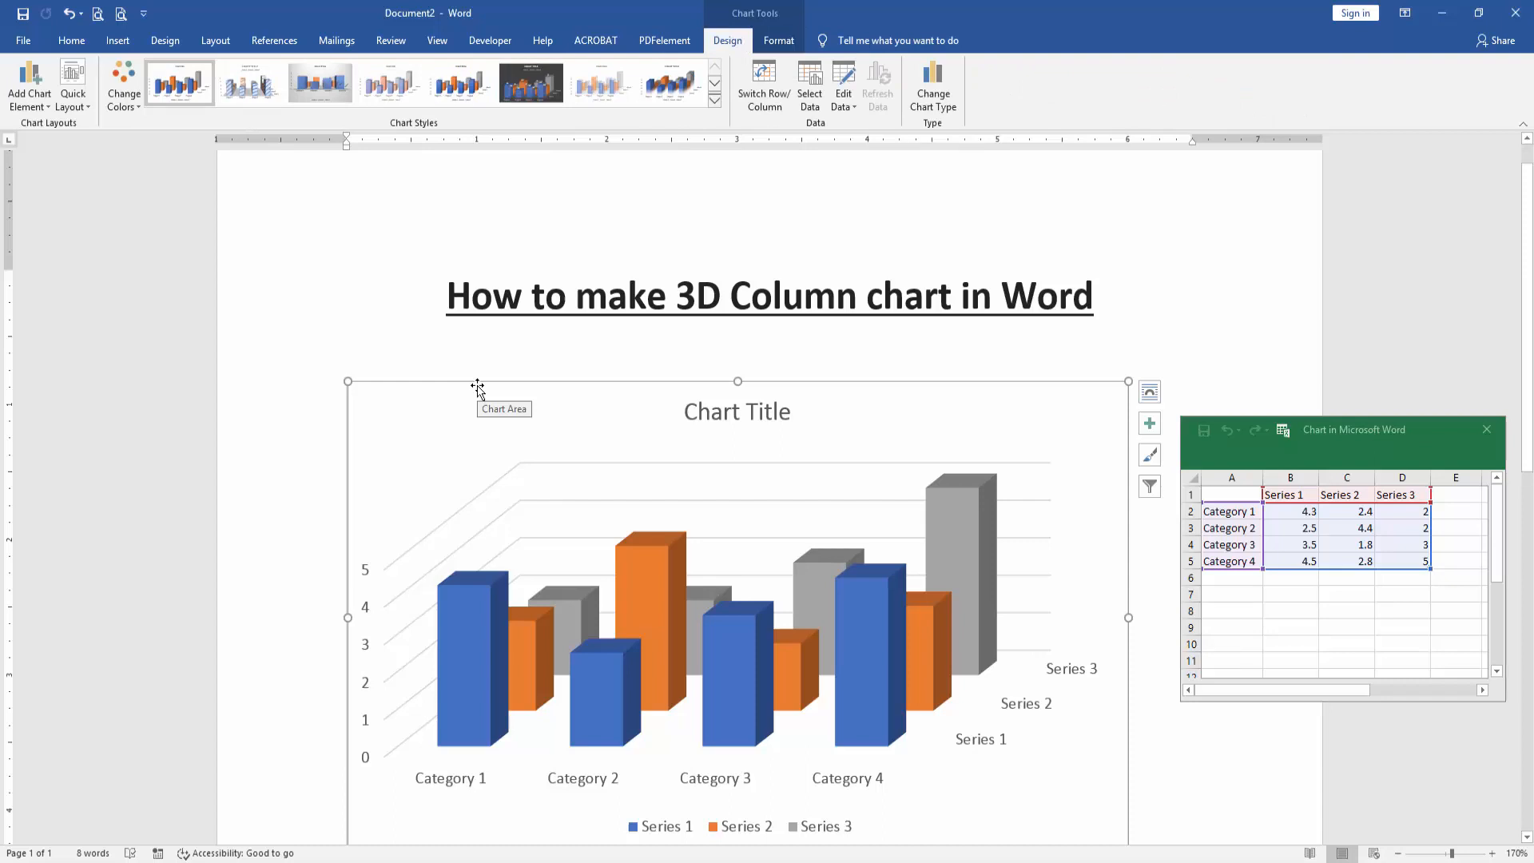
mouse_move(367, 248)
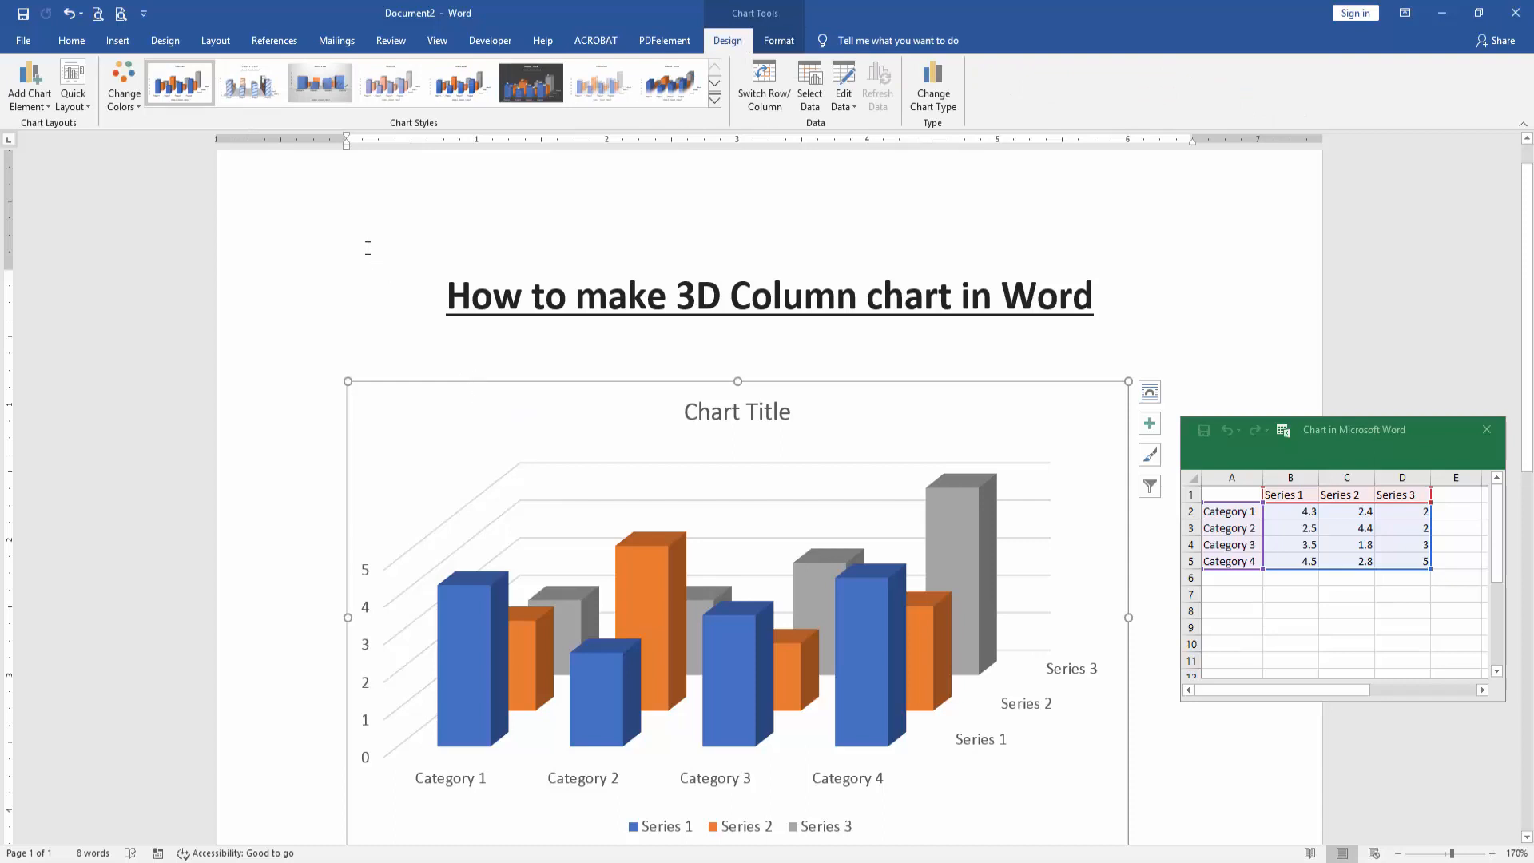
mouse_move(683, 168)
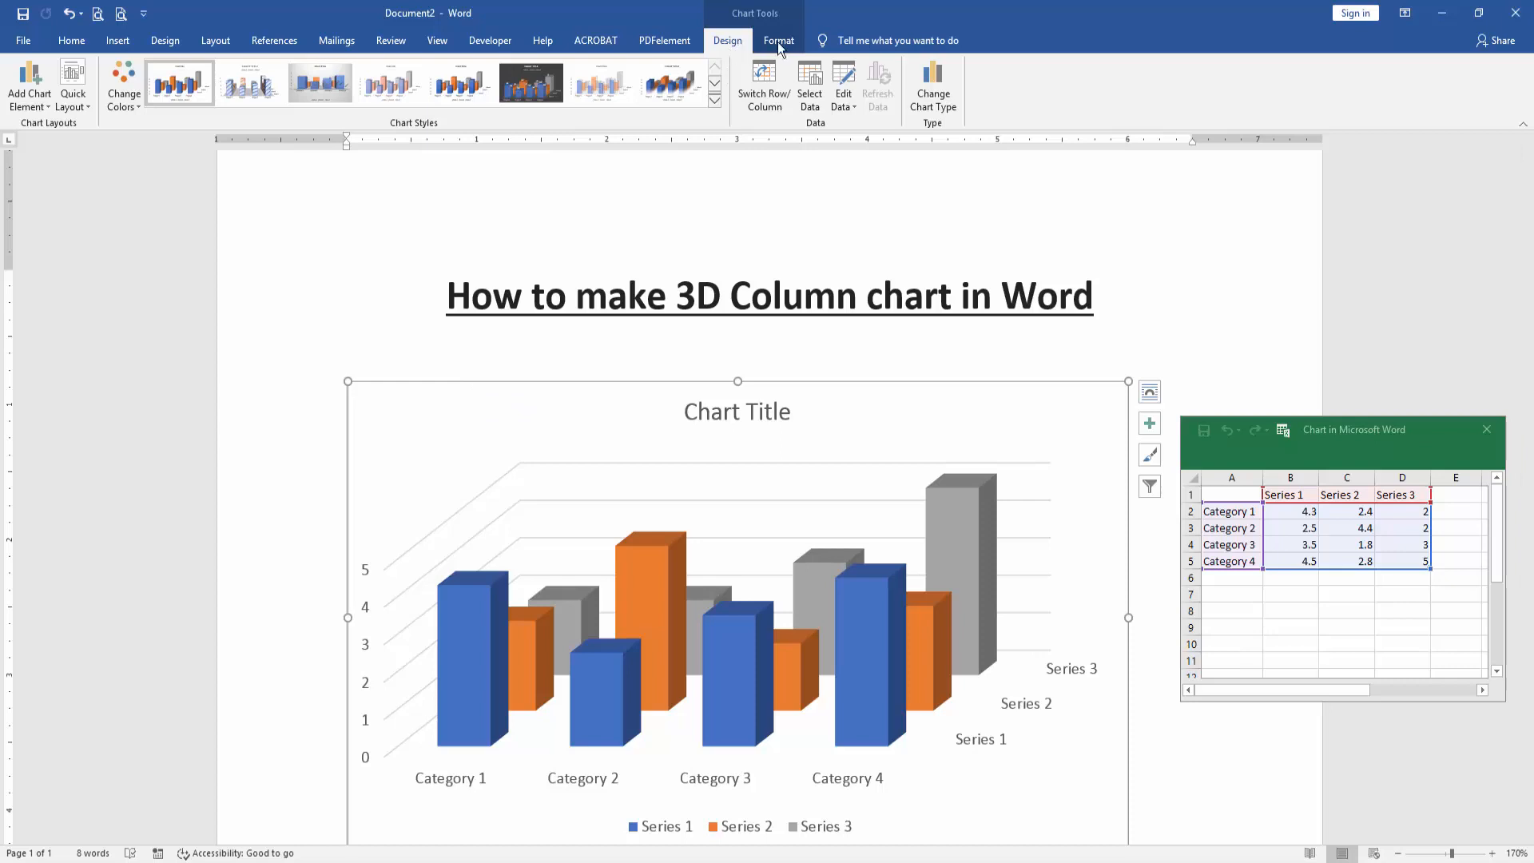
Show the chart's Format options for wrapping and arrangement
left_click(778, 40)
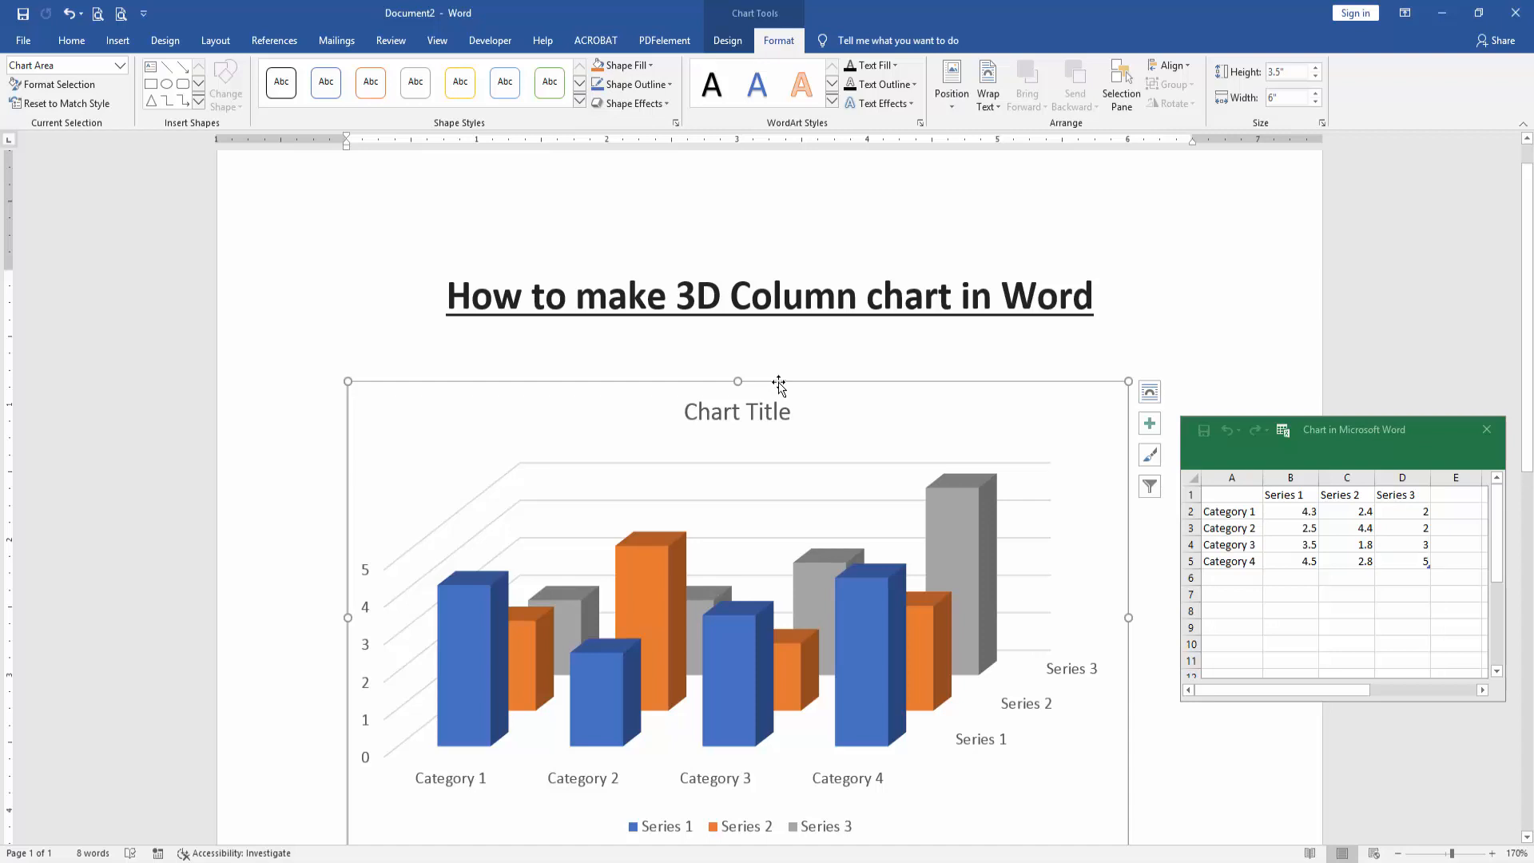
mouse_move(987, 83)
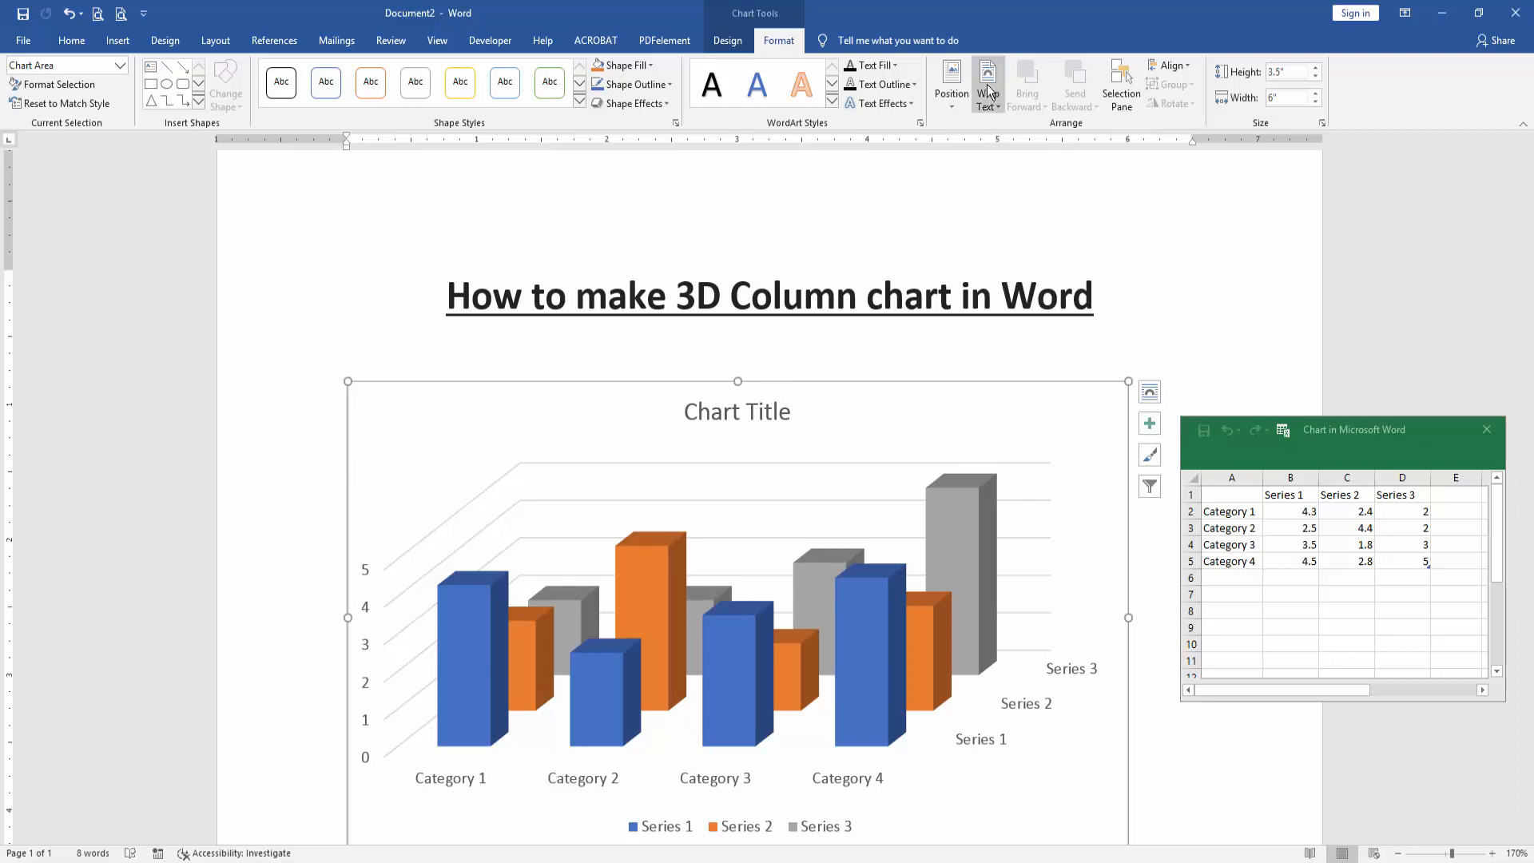
mouse_move(1009, 256)
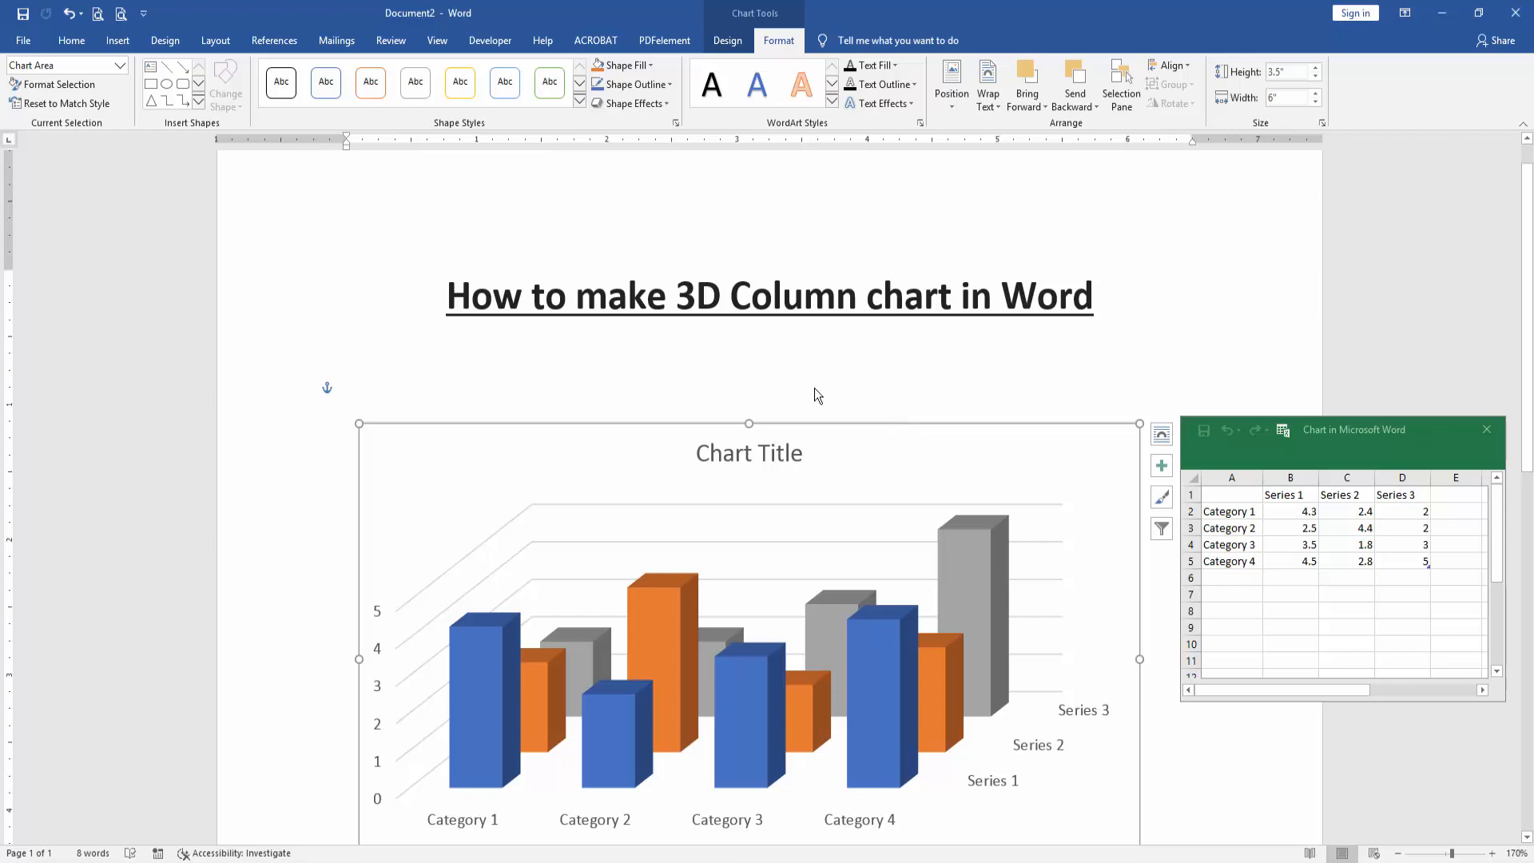
mouse_move(696, 393)
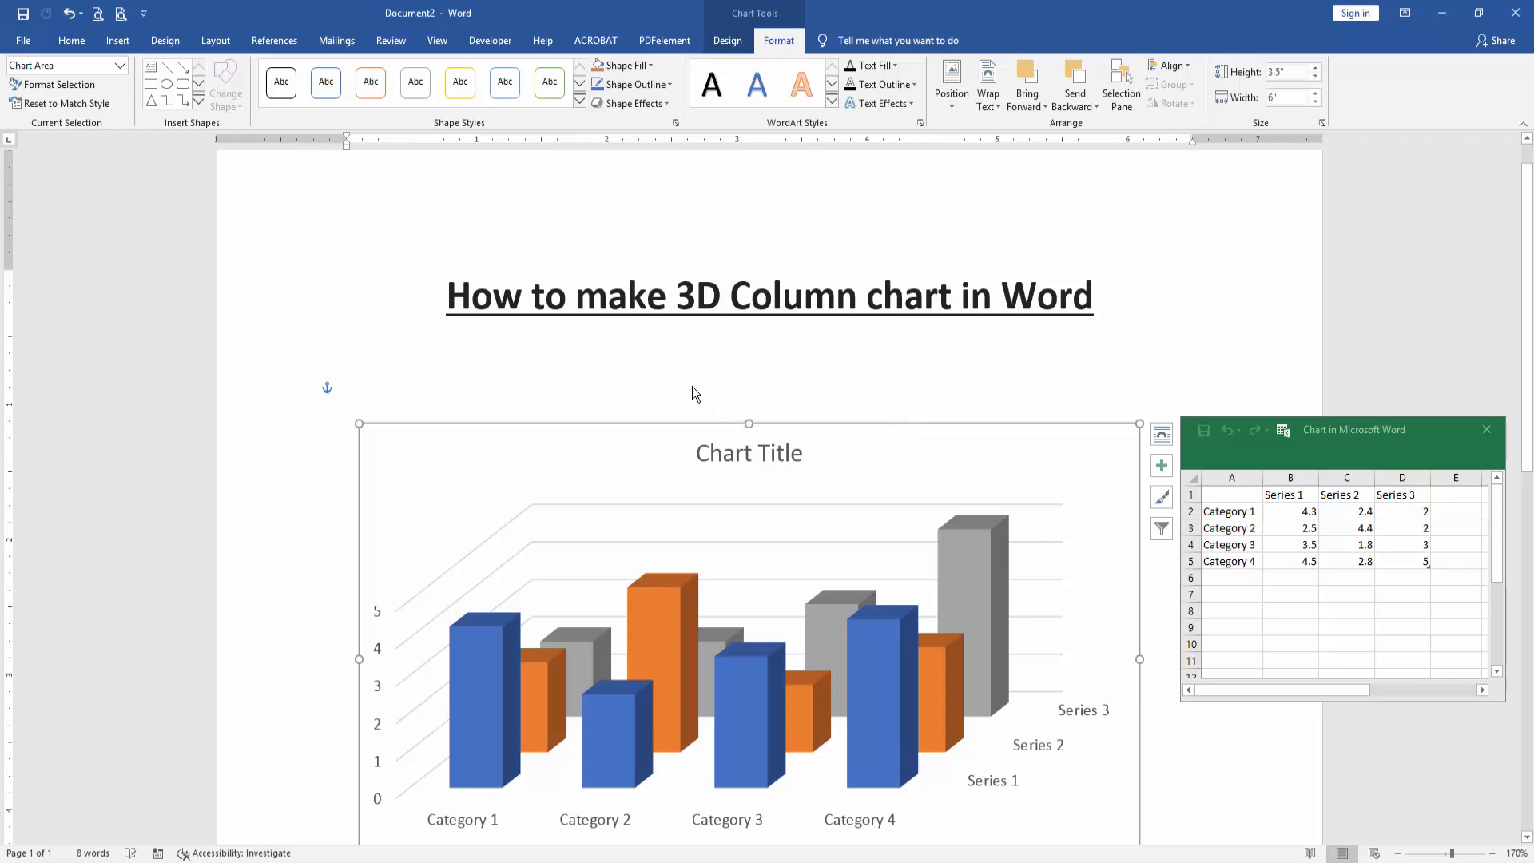
Return to the Chart Tools Design options
left_click(727, 40)
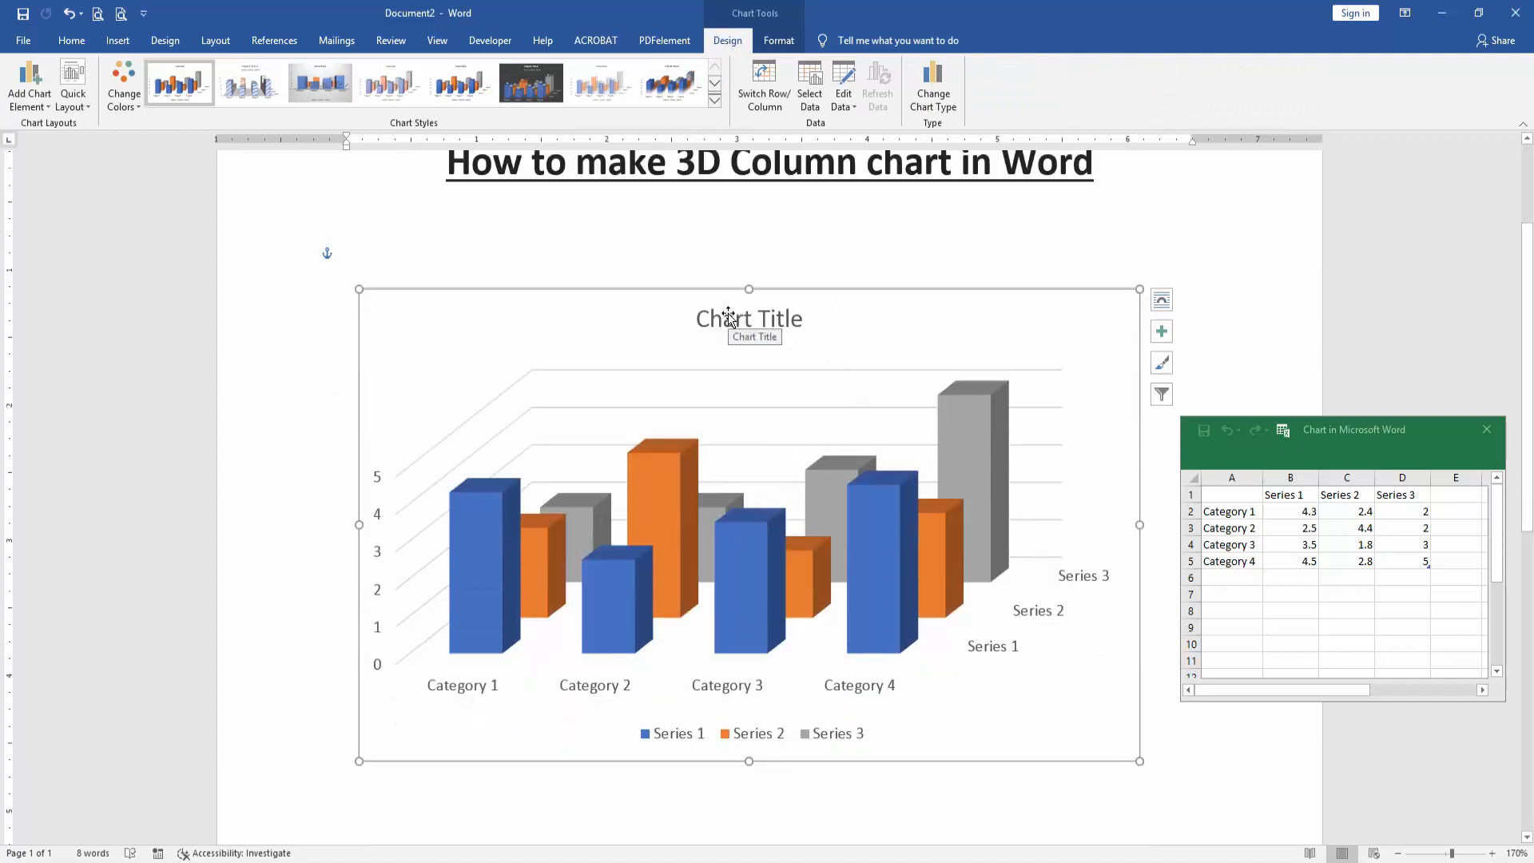
mouse_move(706, 740)
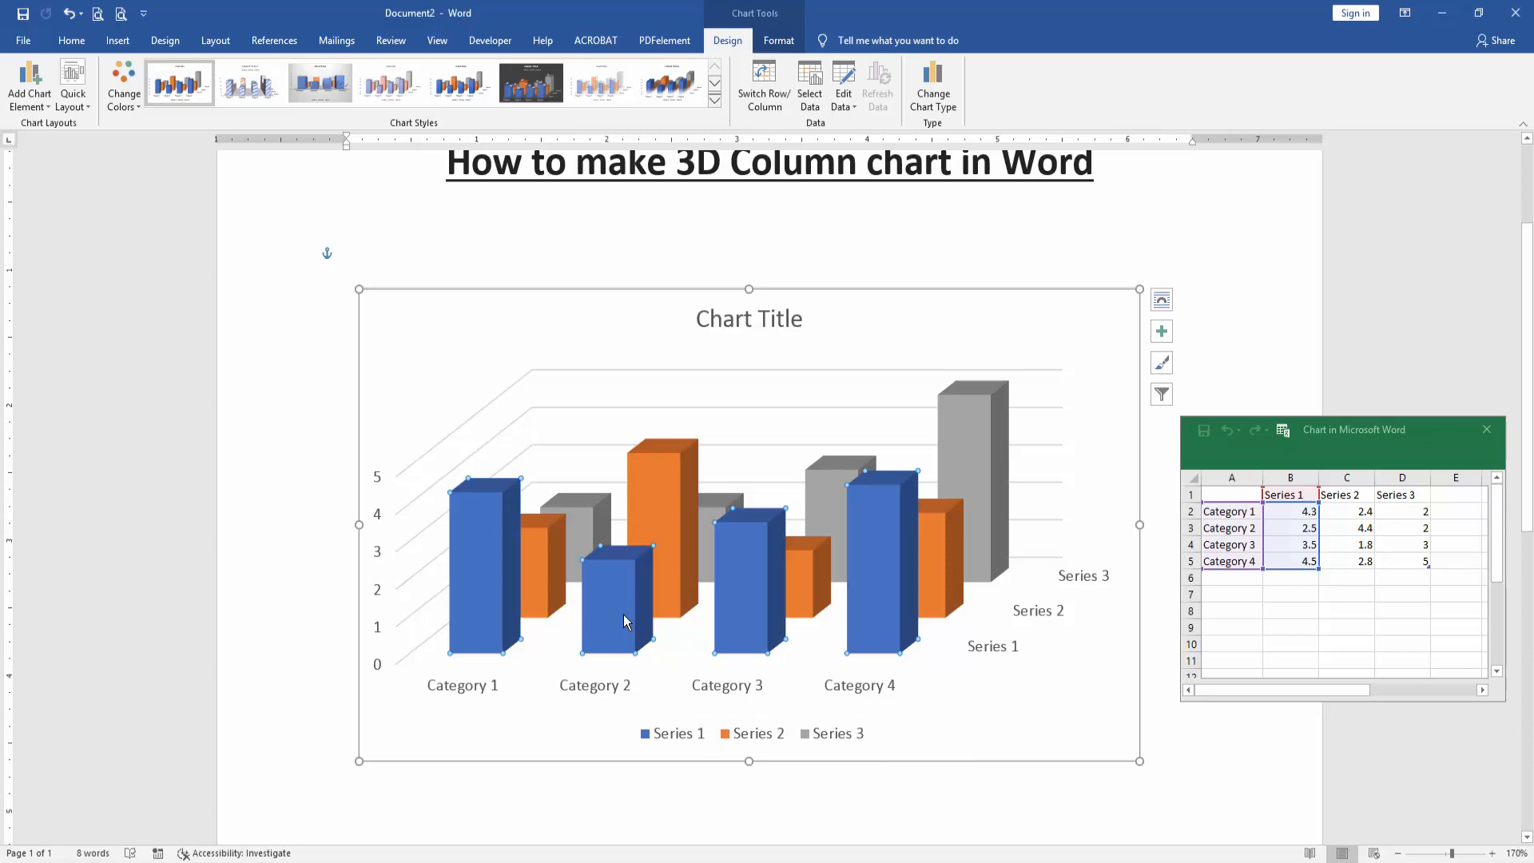
mouse_move(626, 631)
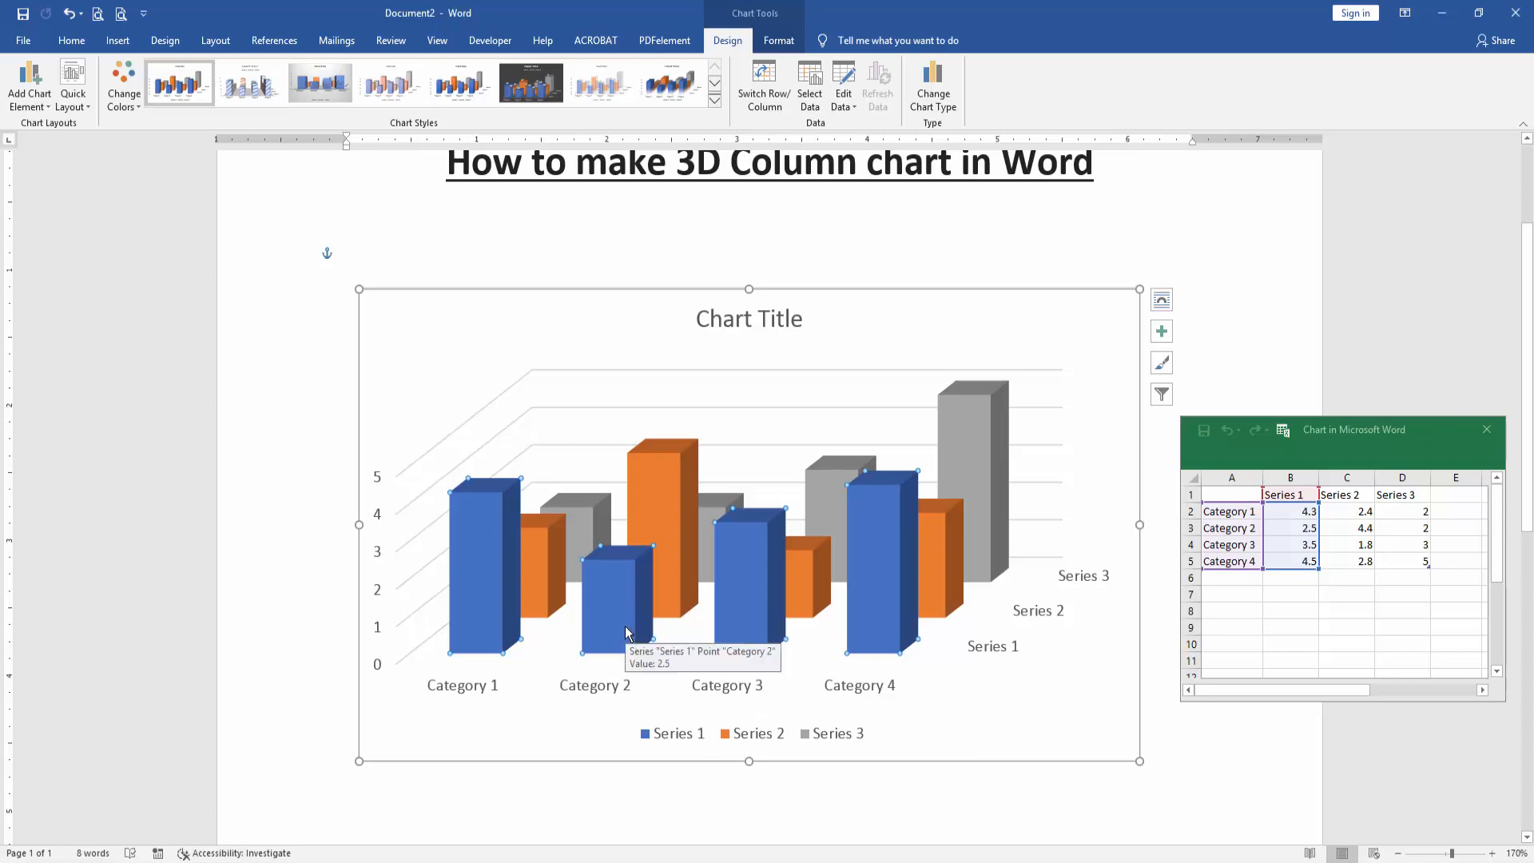
mouse_move(1340, 443)
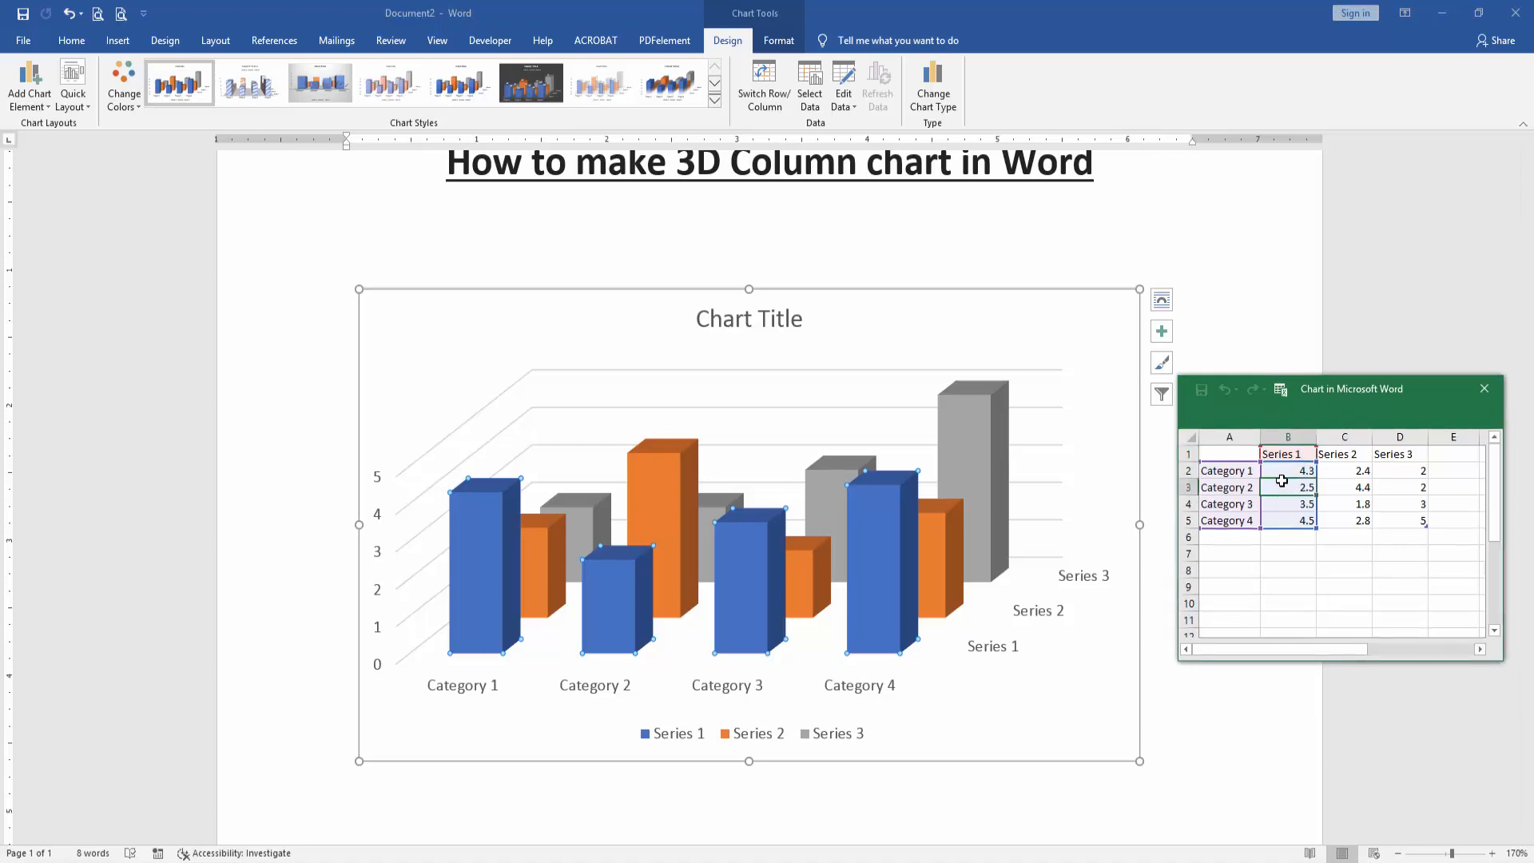
Rename the three data series to Bangladesh, India and Pakistan
left_click(1288, 452)
type("ba")
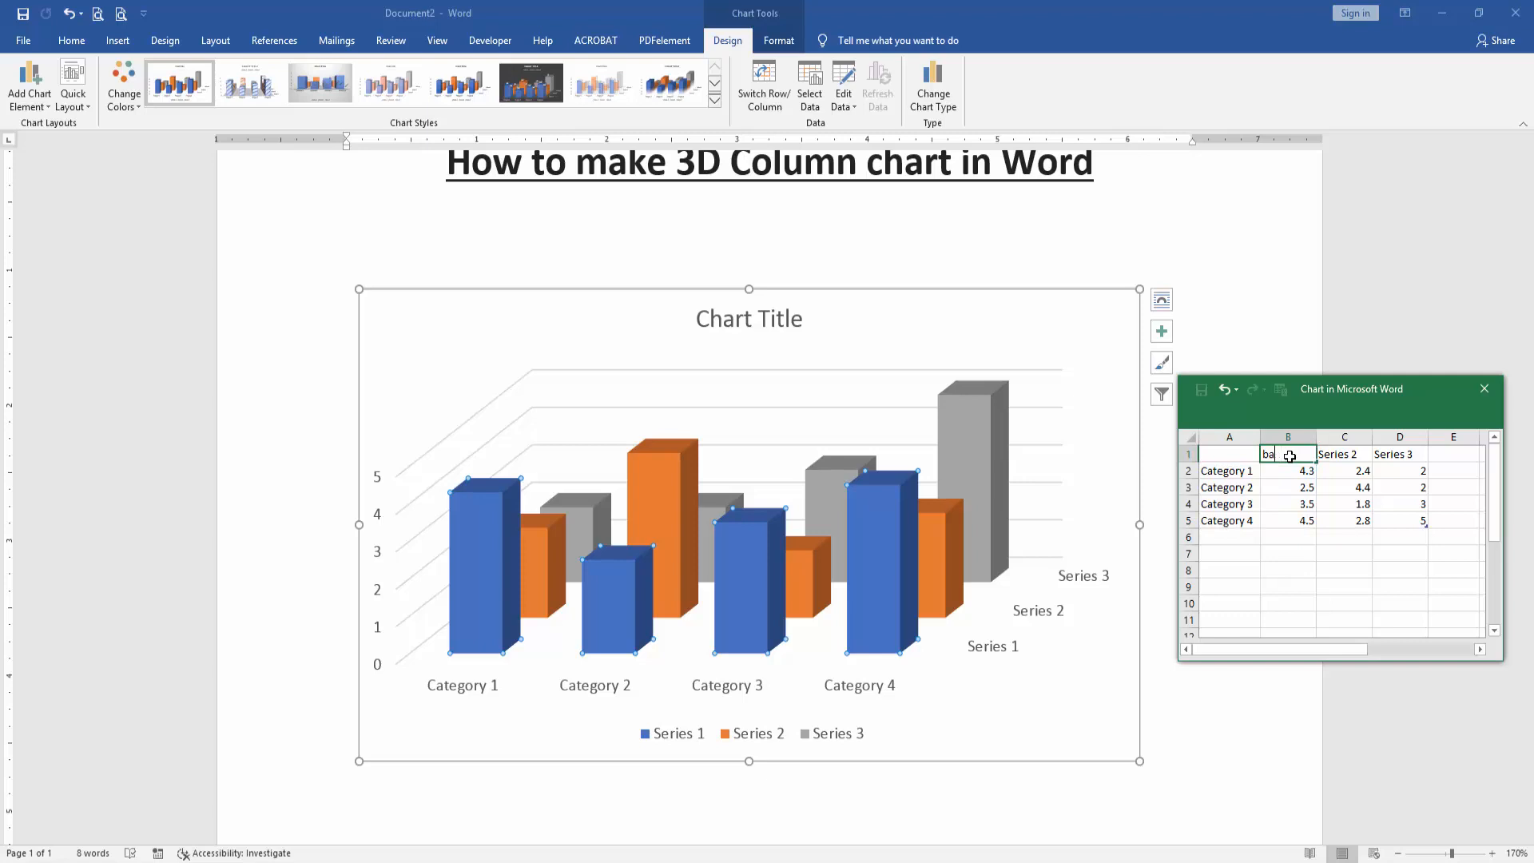
type("B")
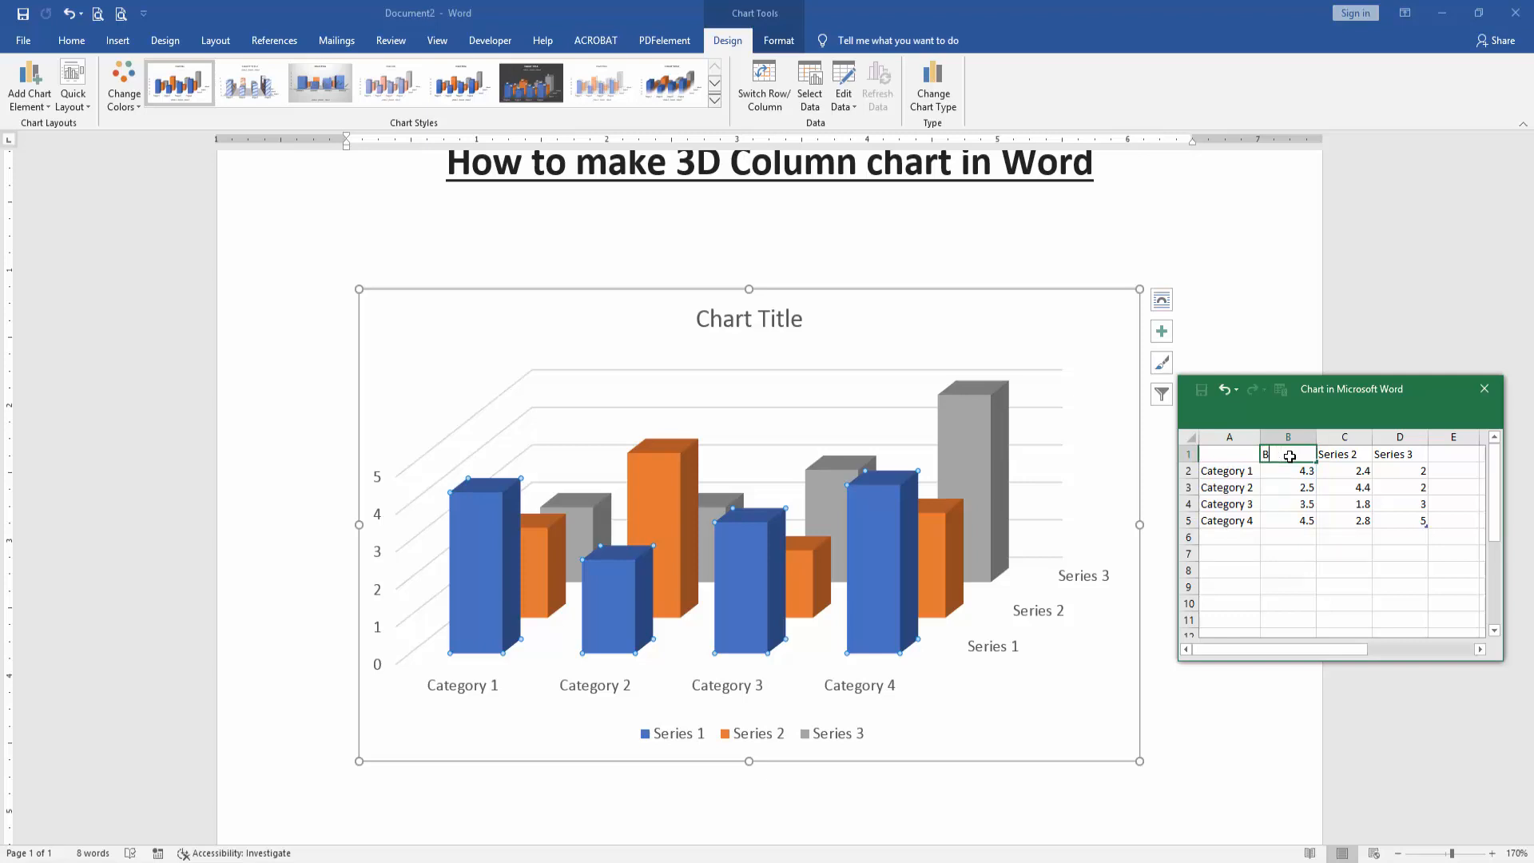
type("Band")
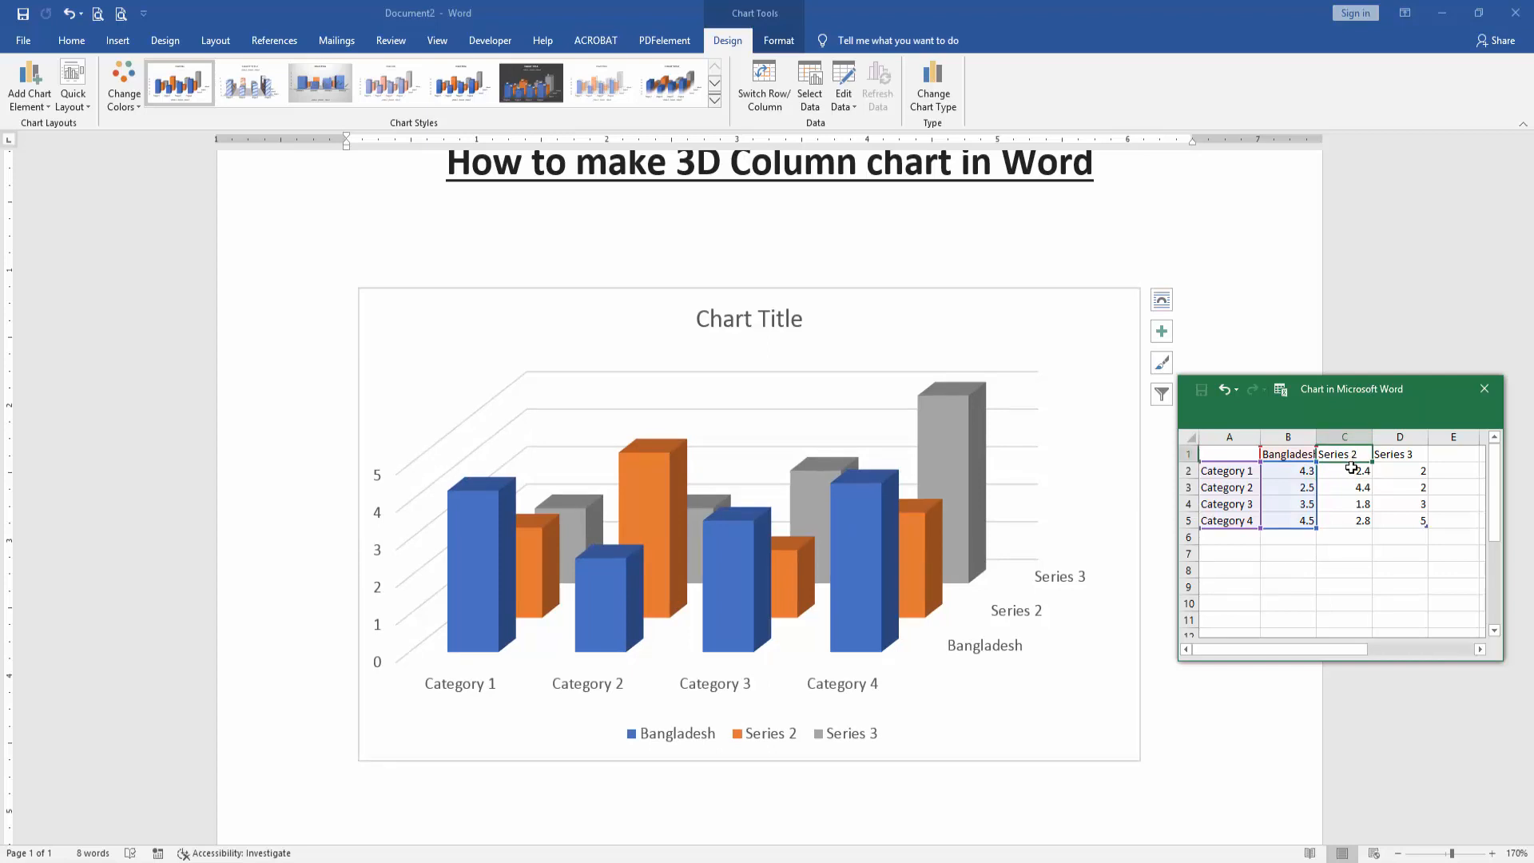
type("India")
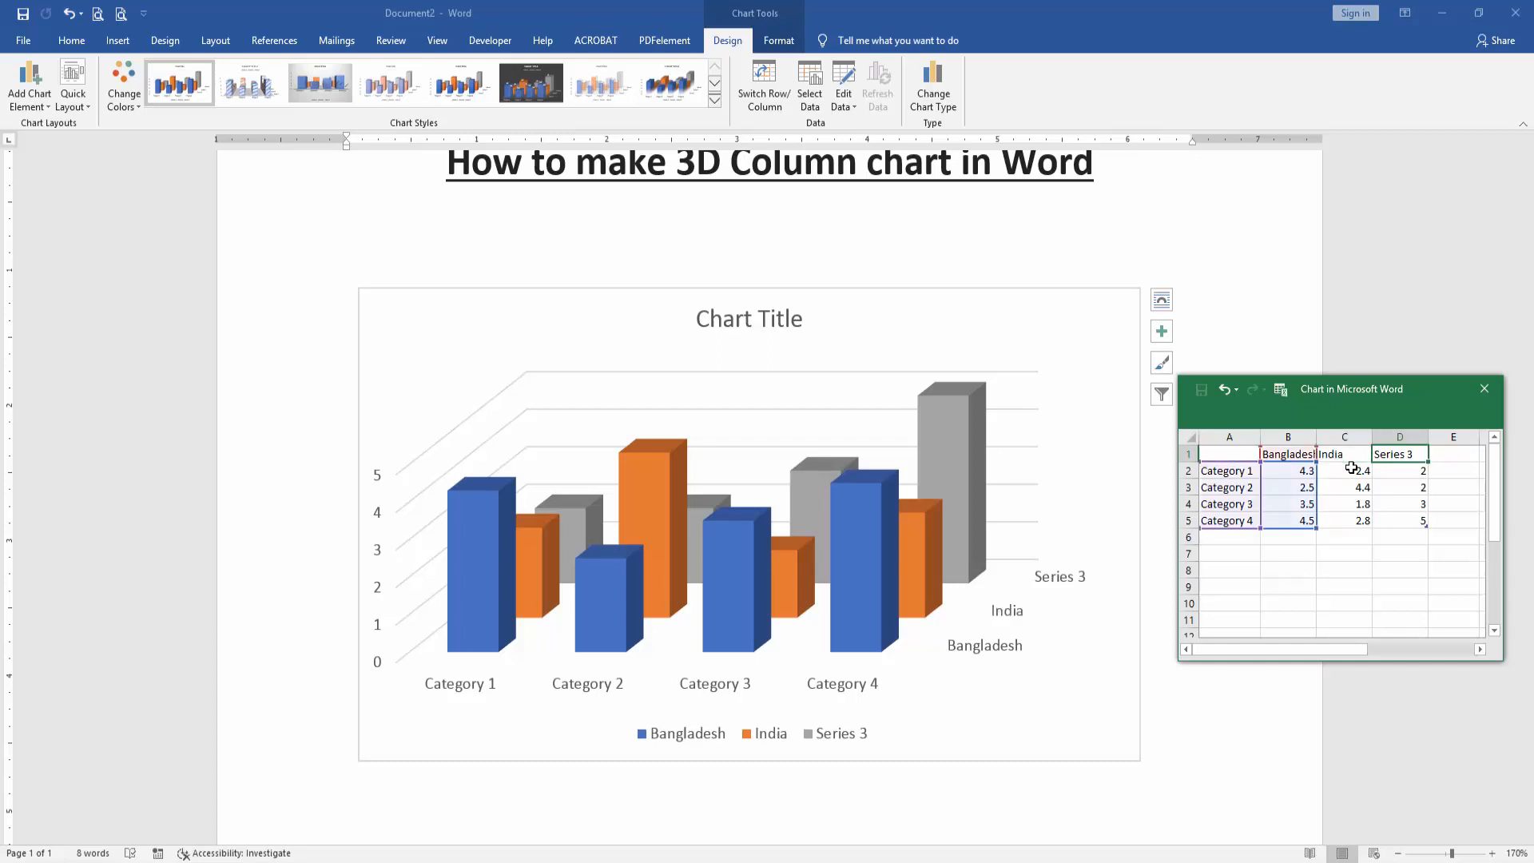
type("Pakis")
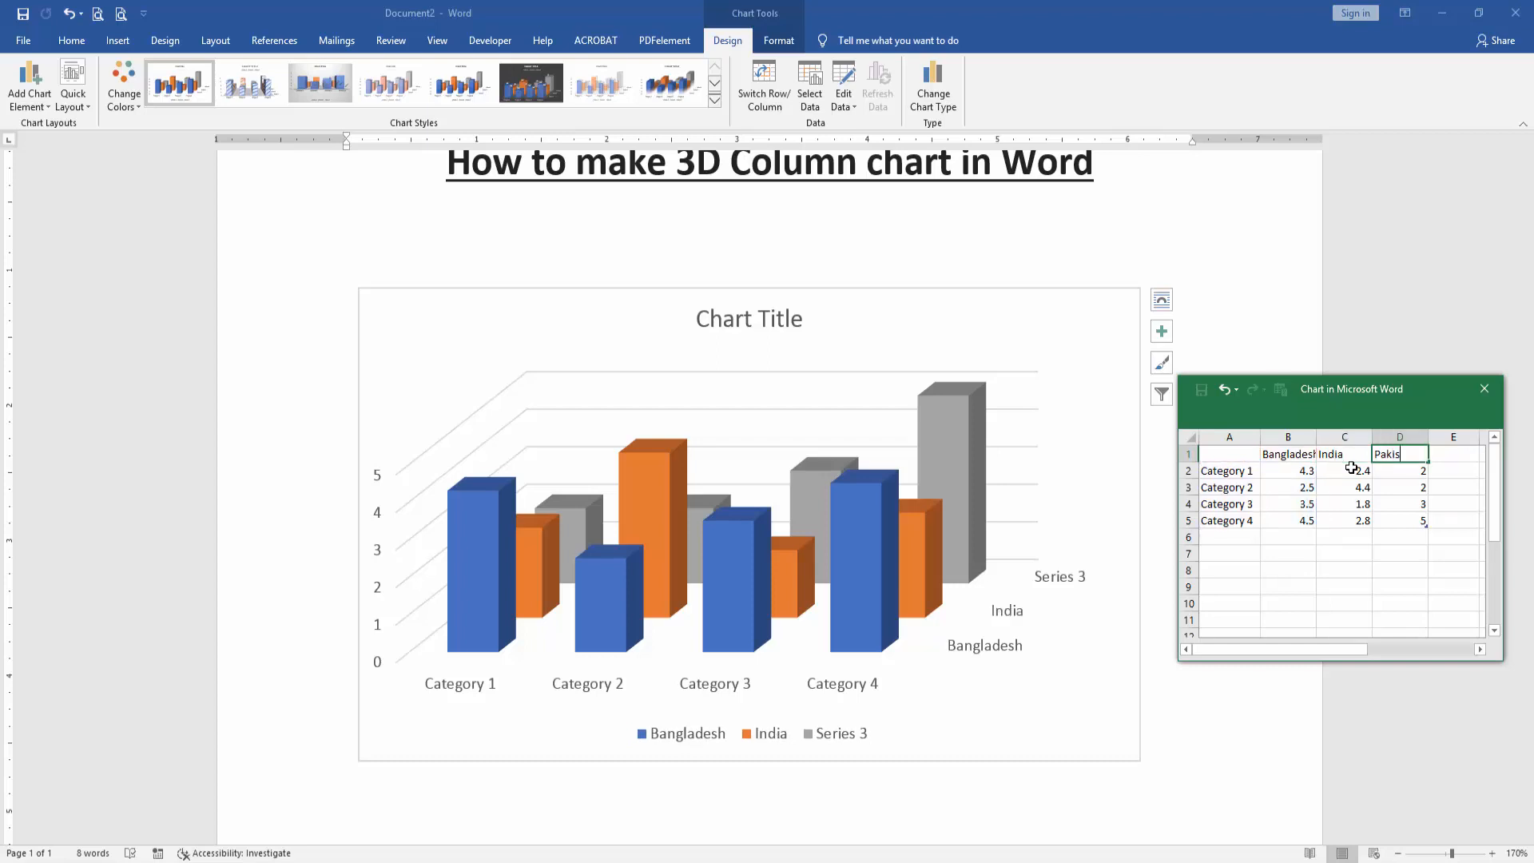
type("tan")
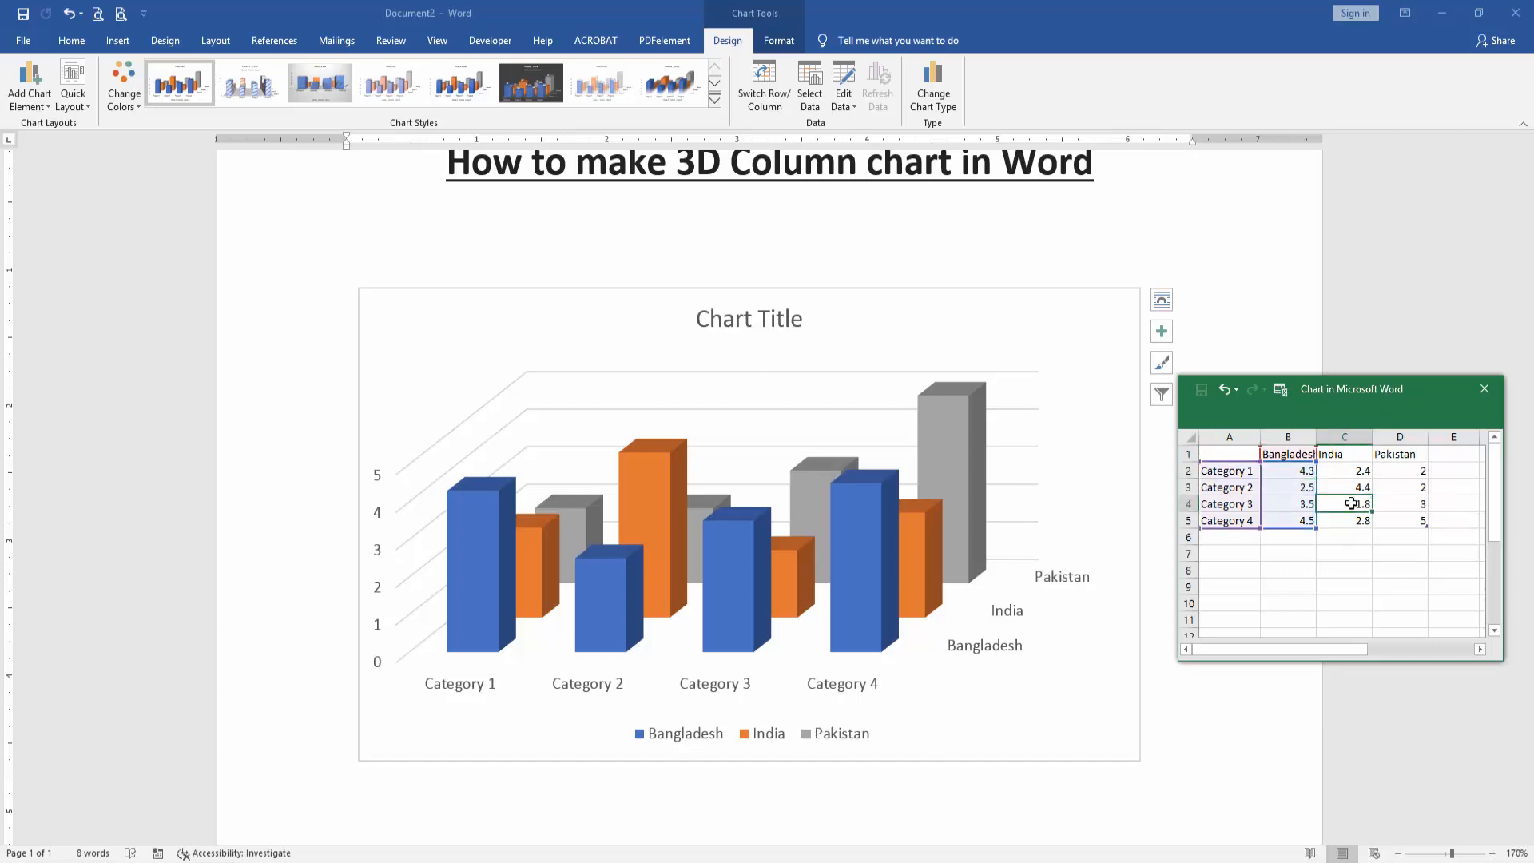
Change Pakistan's Category 4 value to 4
left_click(1400, 520)
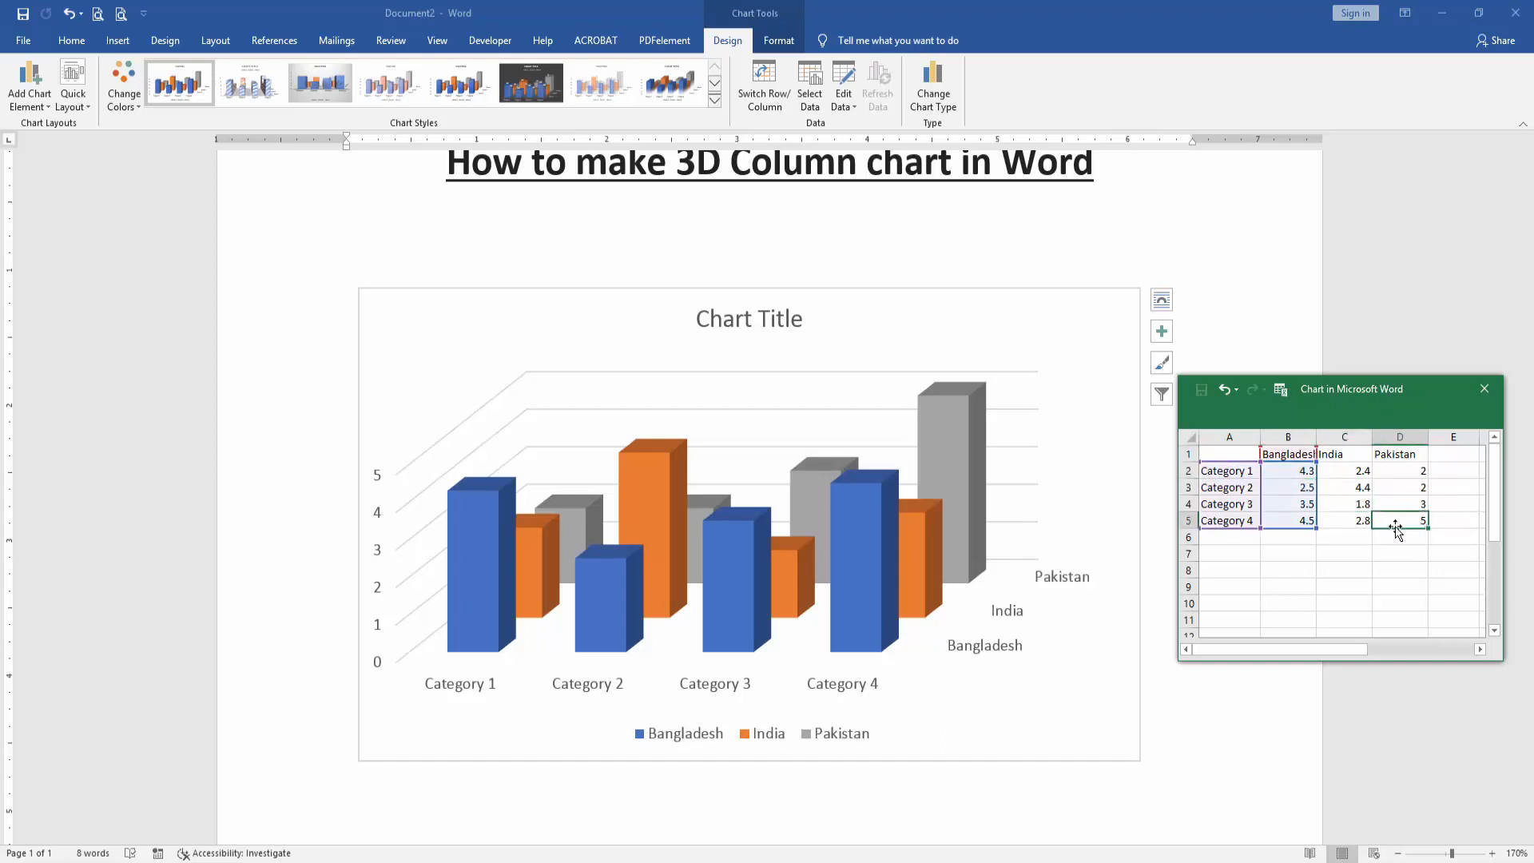
type("4")
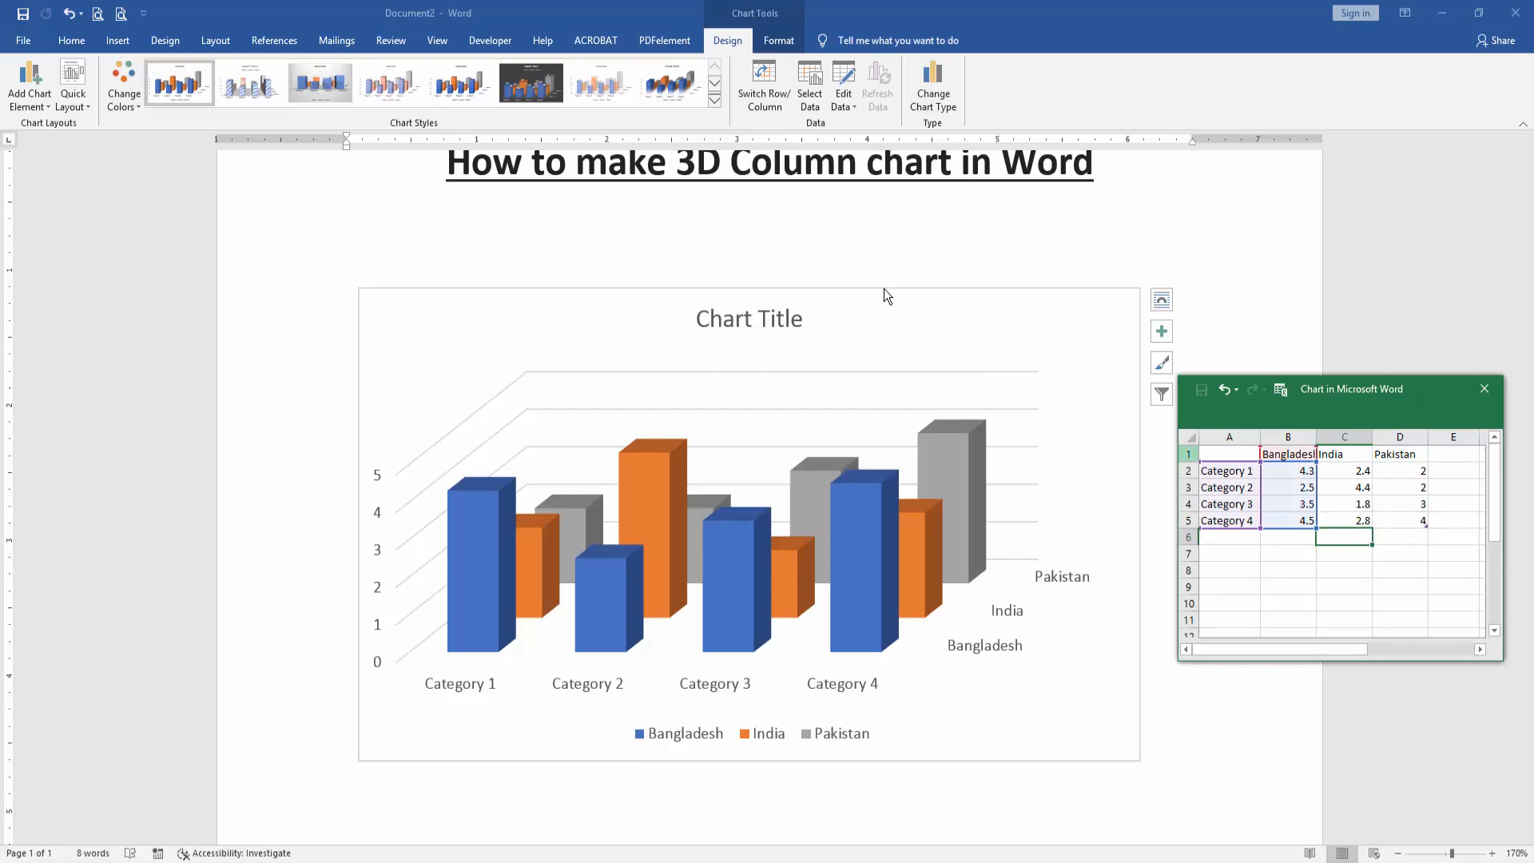
mouse_move(1485, 388)
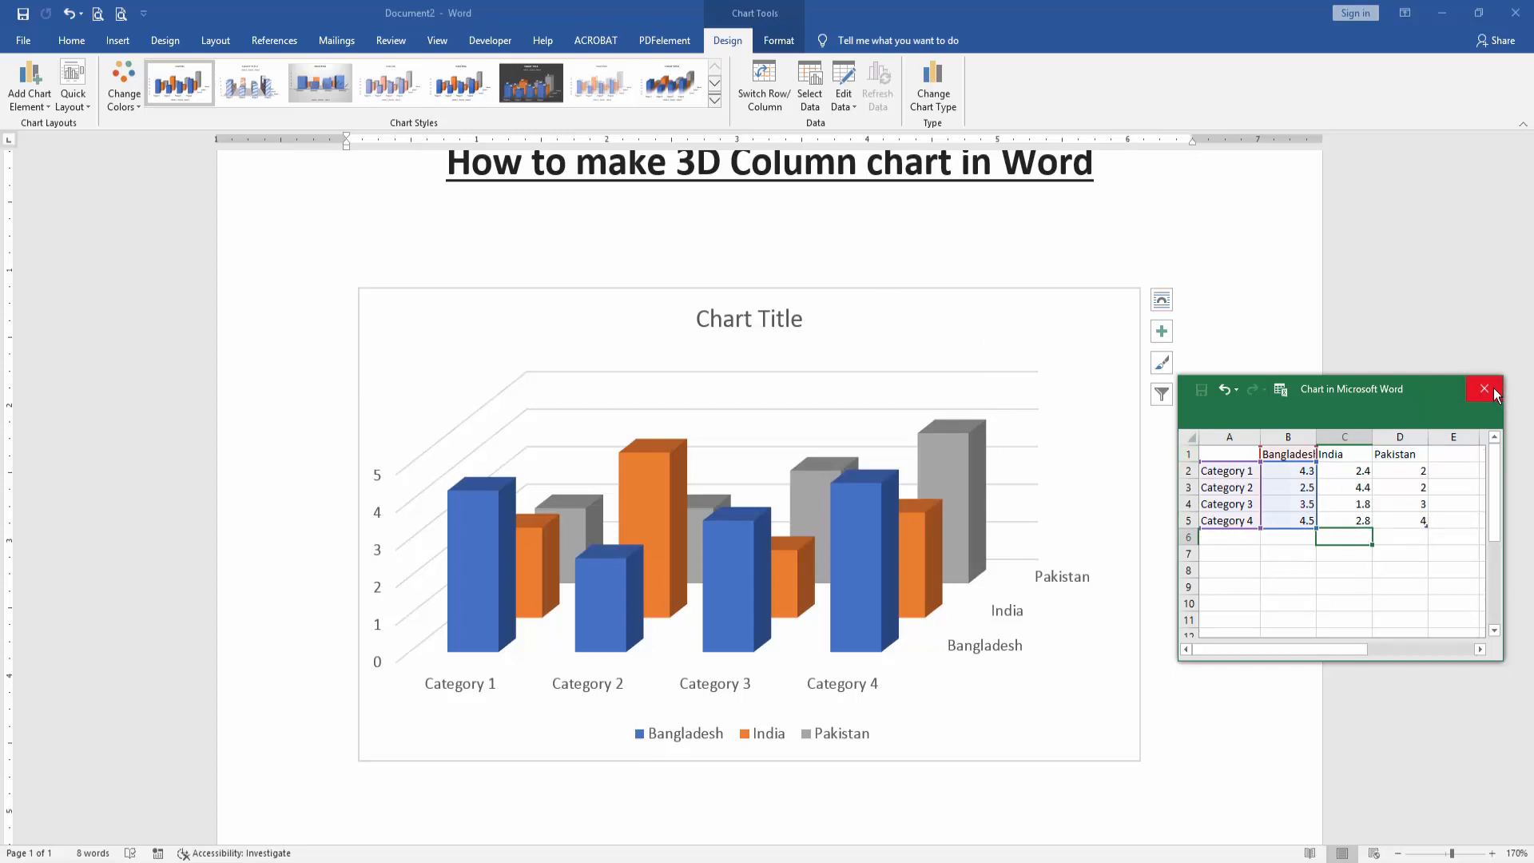
Close the data sheet and title the chart 'Population Growth'
left_click(1483, 389)
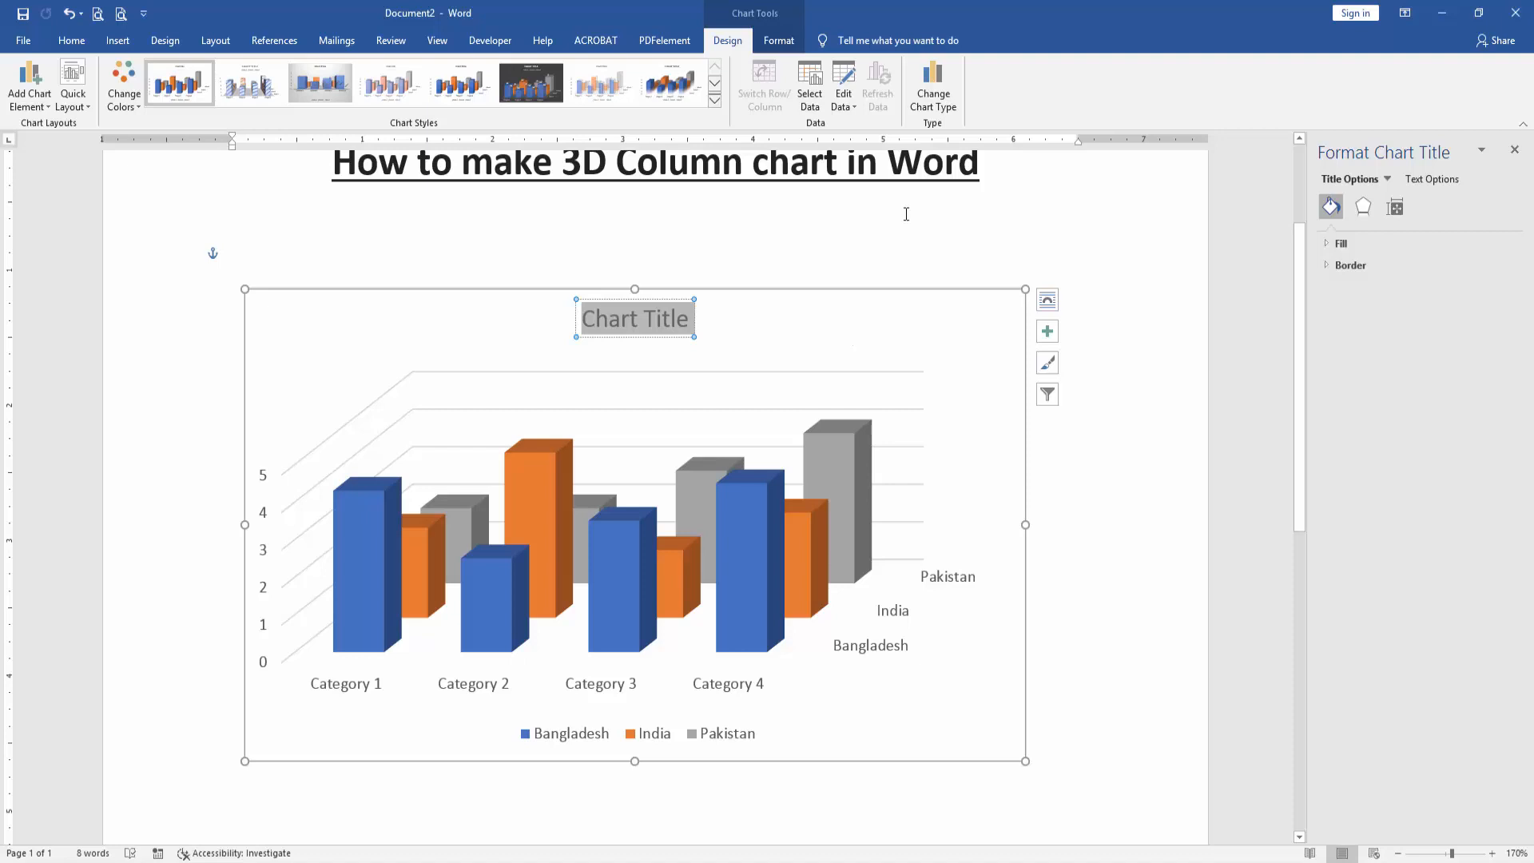
type("P")
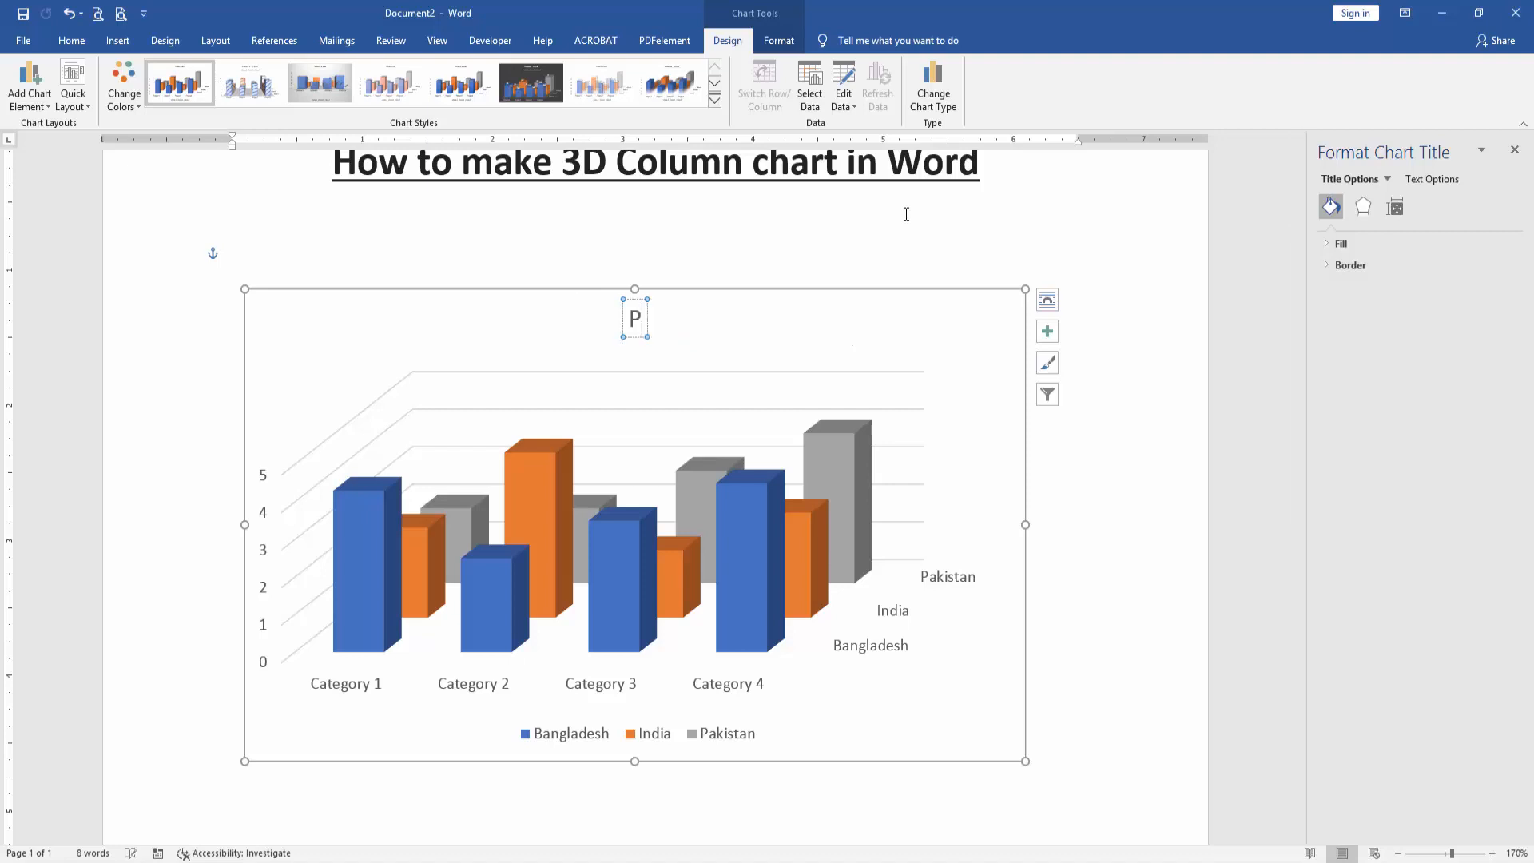
type("opul")
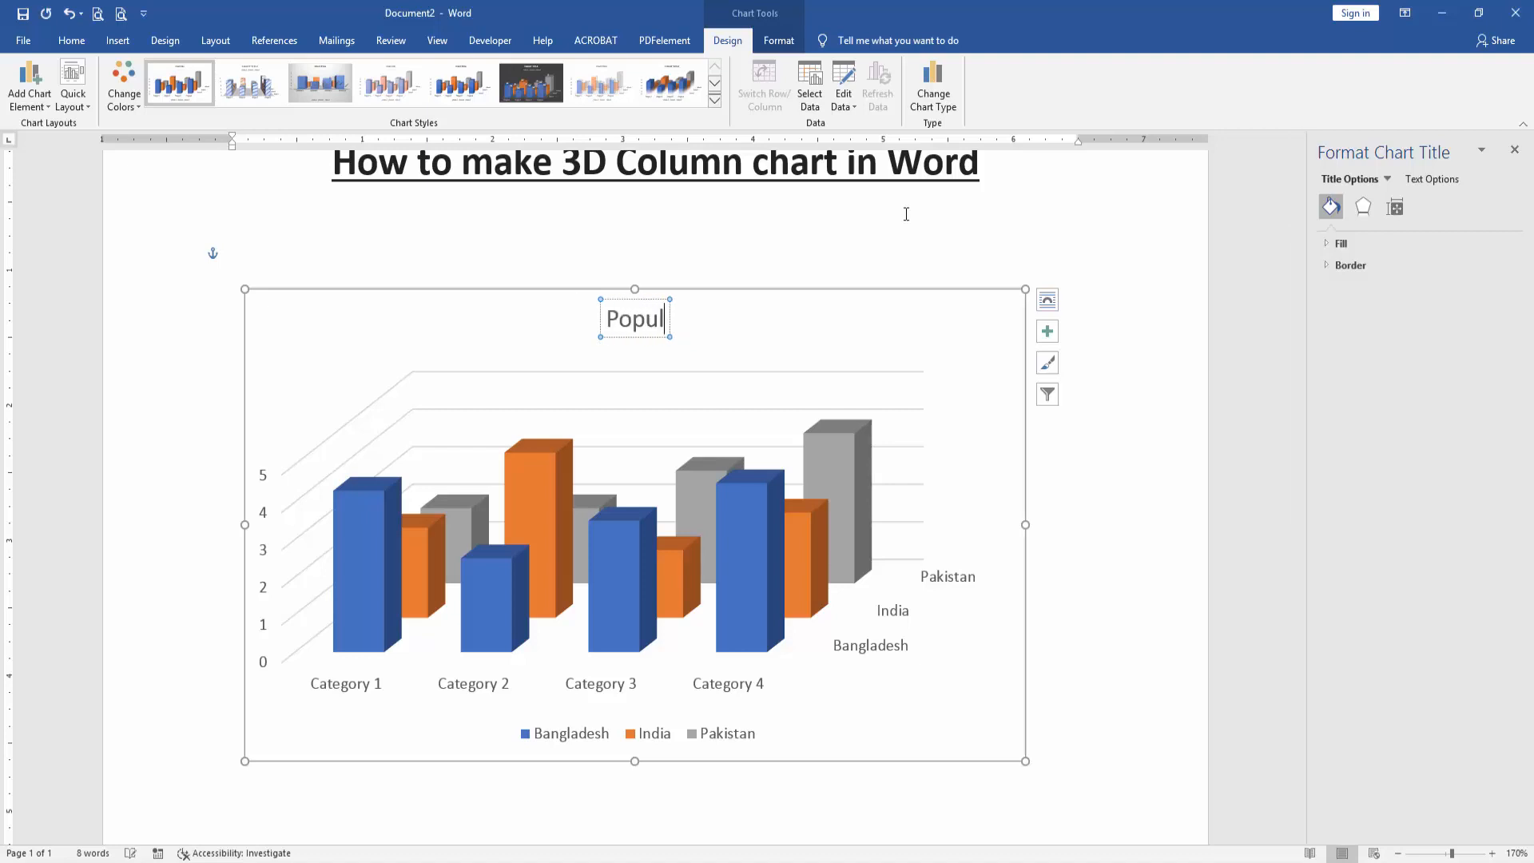
type("ation")
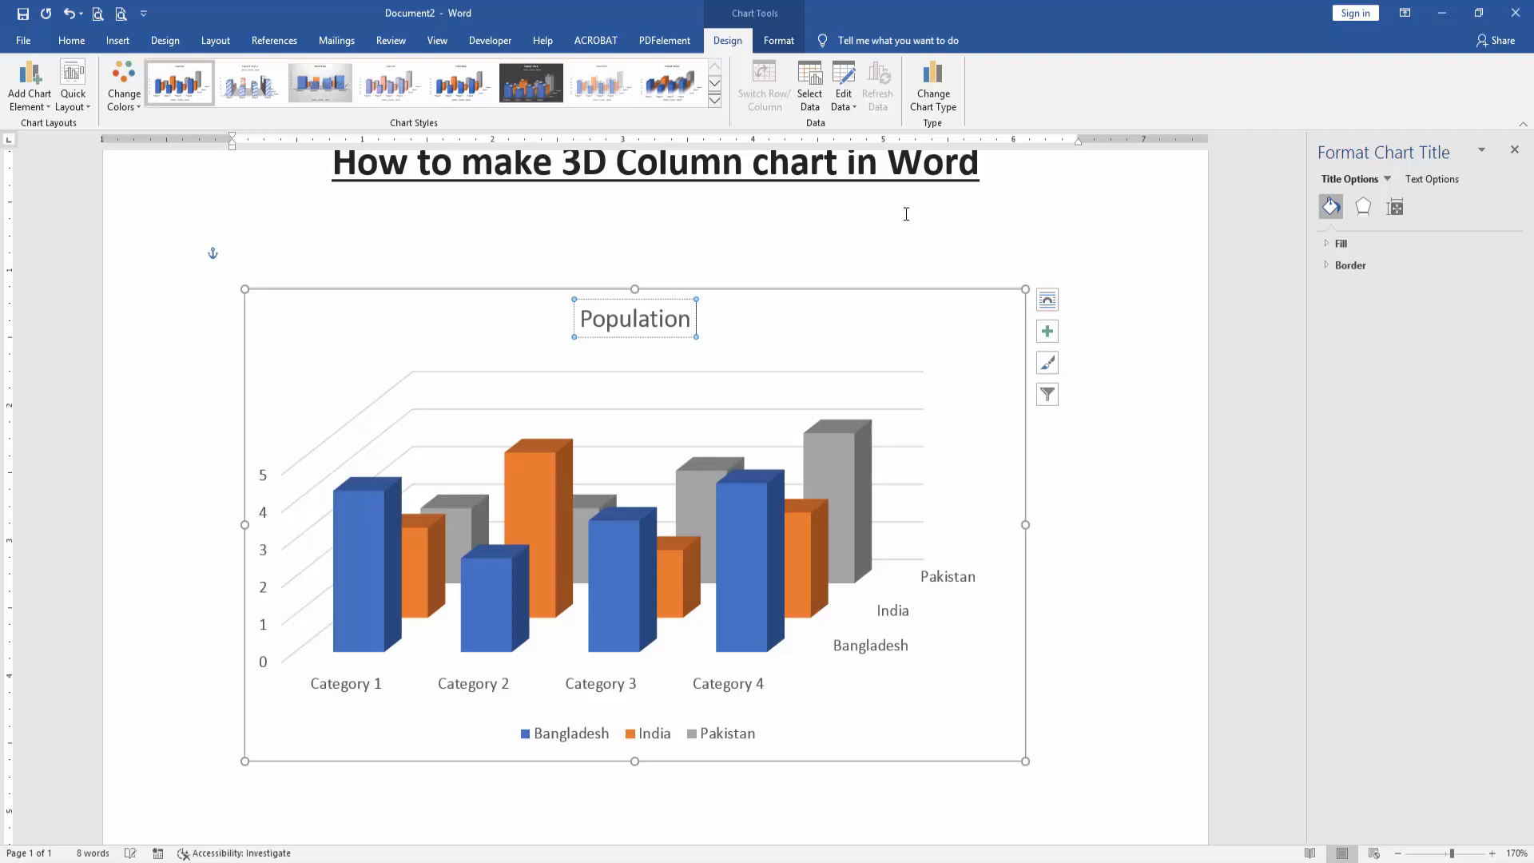
type("Grow")
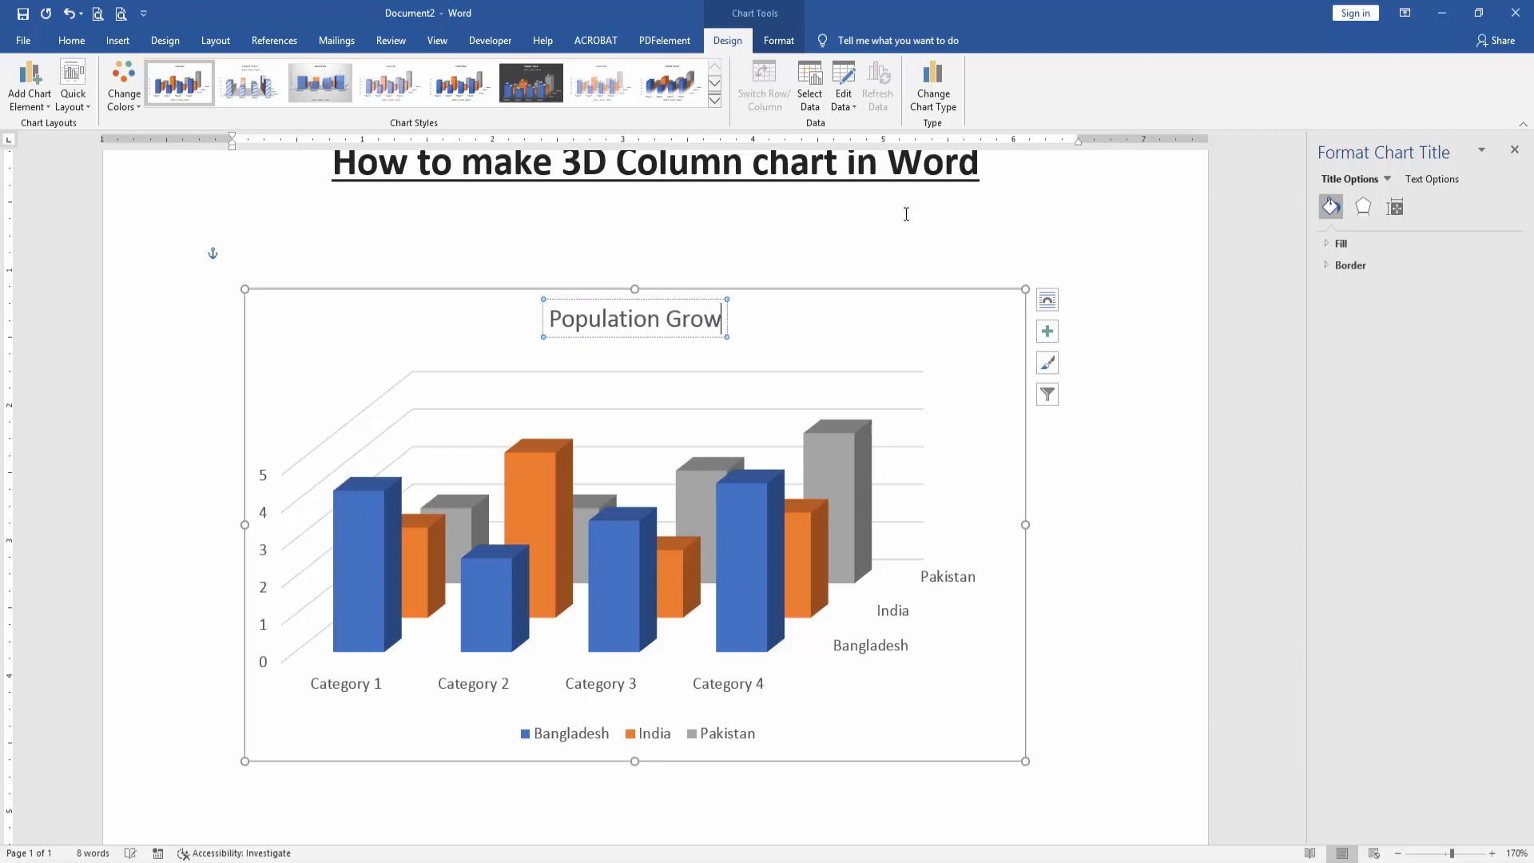
type("th")
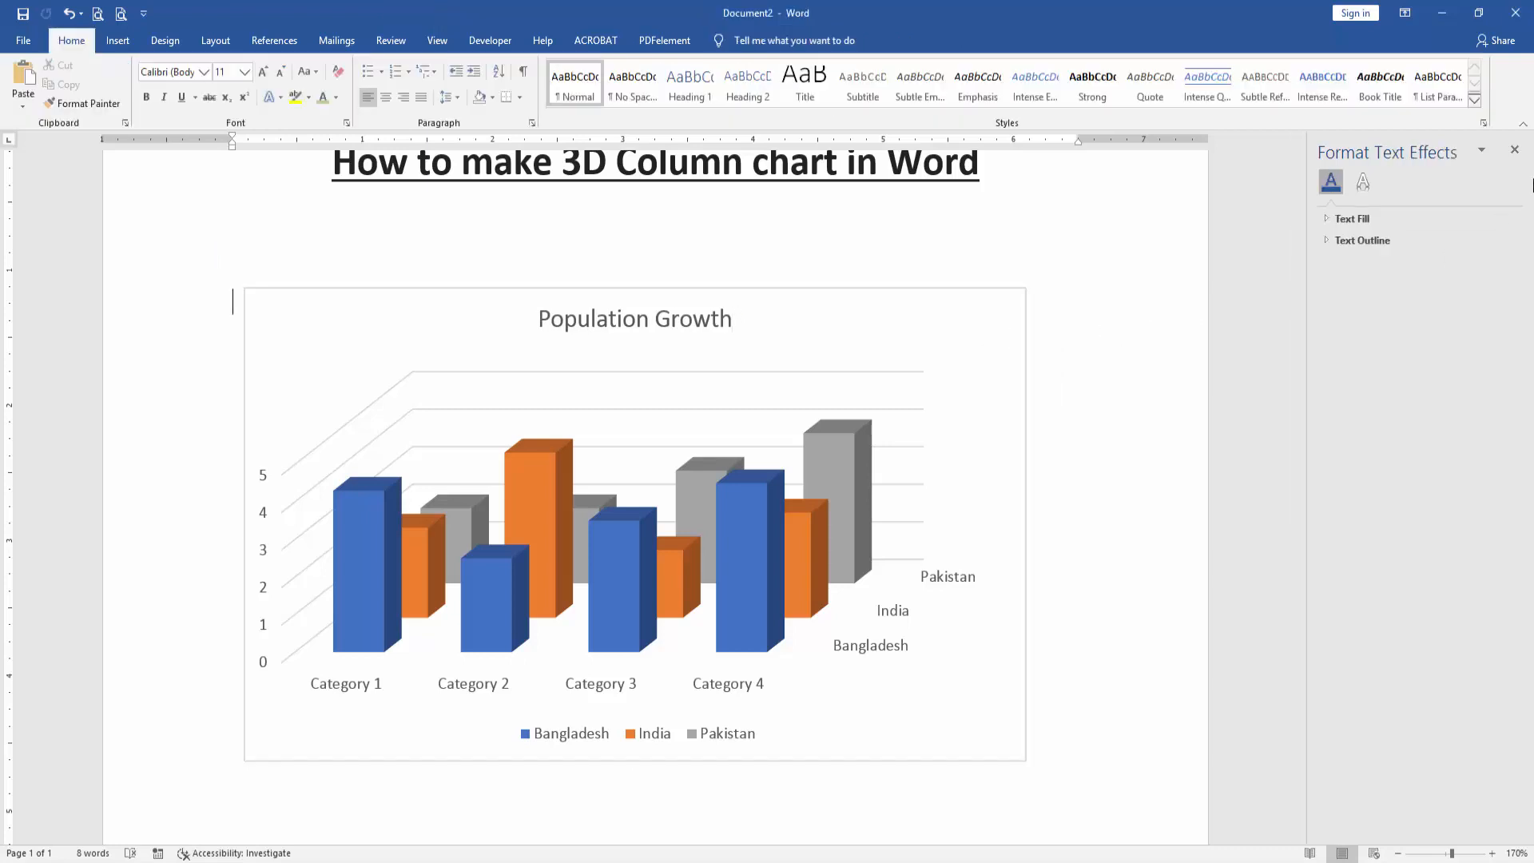
Close the formatting pane and reselect the chart for design changes
left_click(1515, 150)
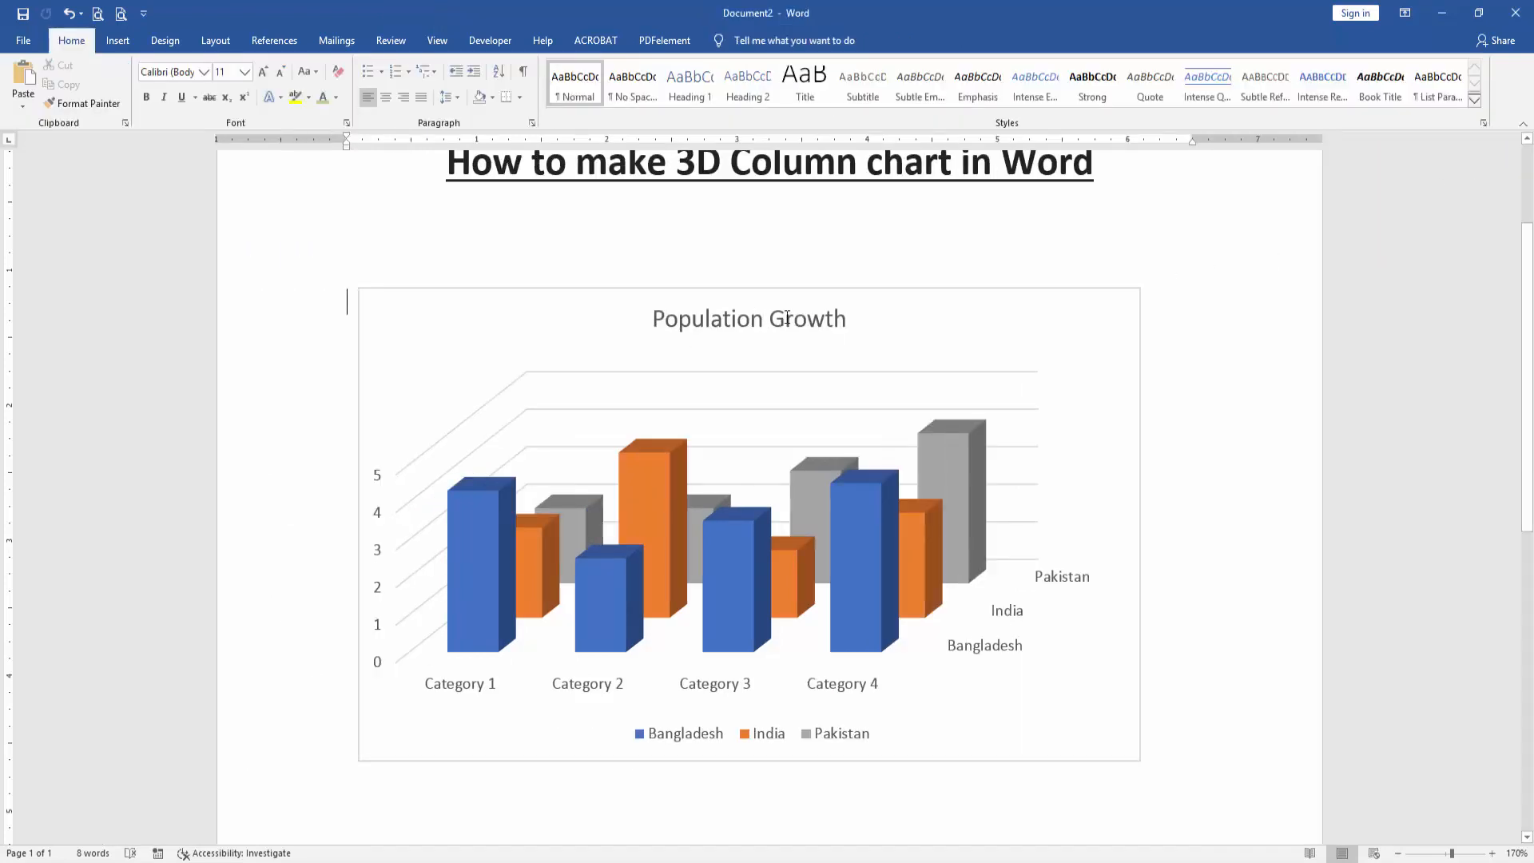
left_click(748, 318)
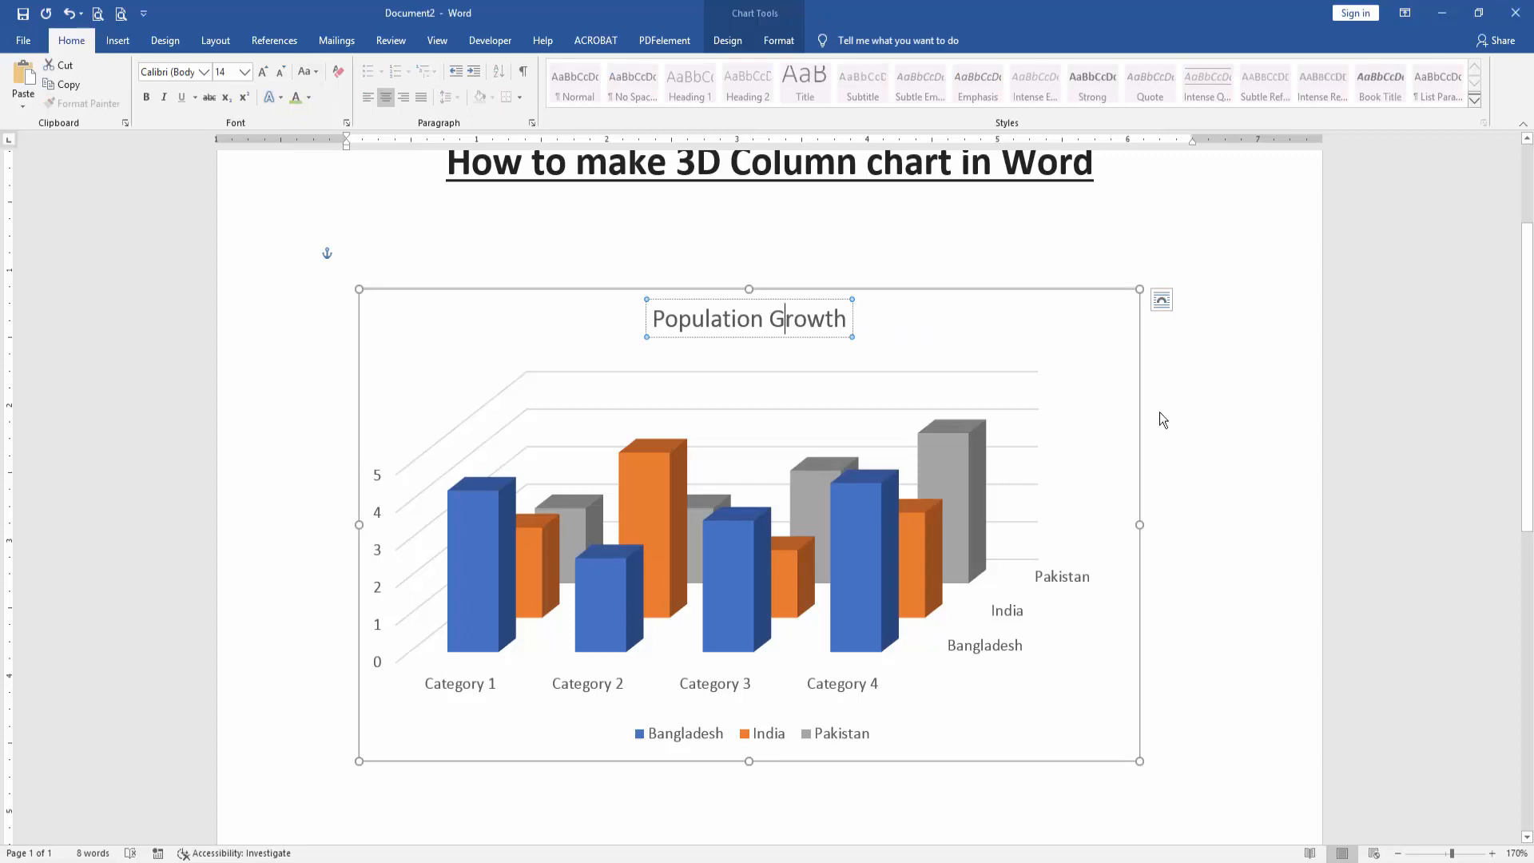
left_click(641, 450)
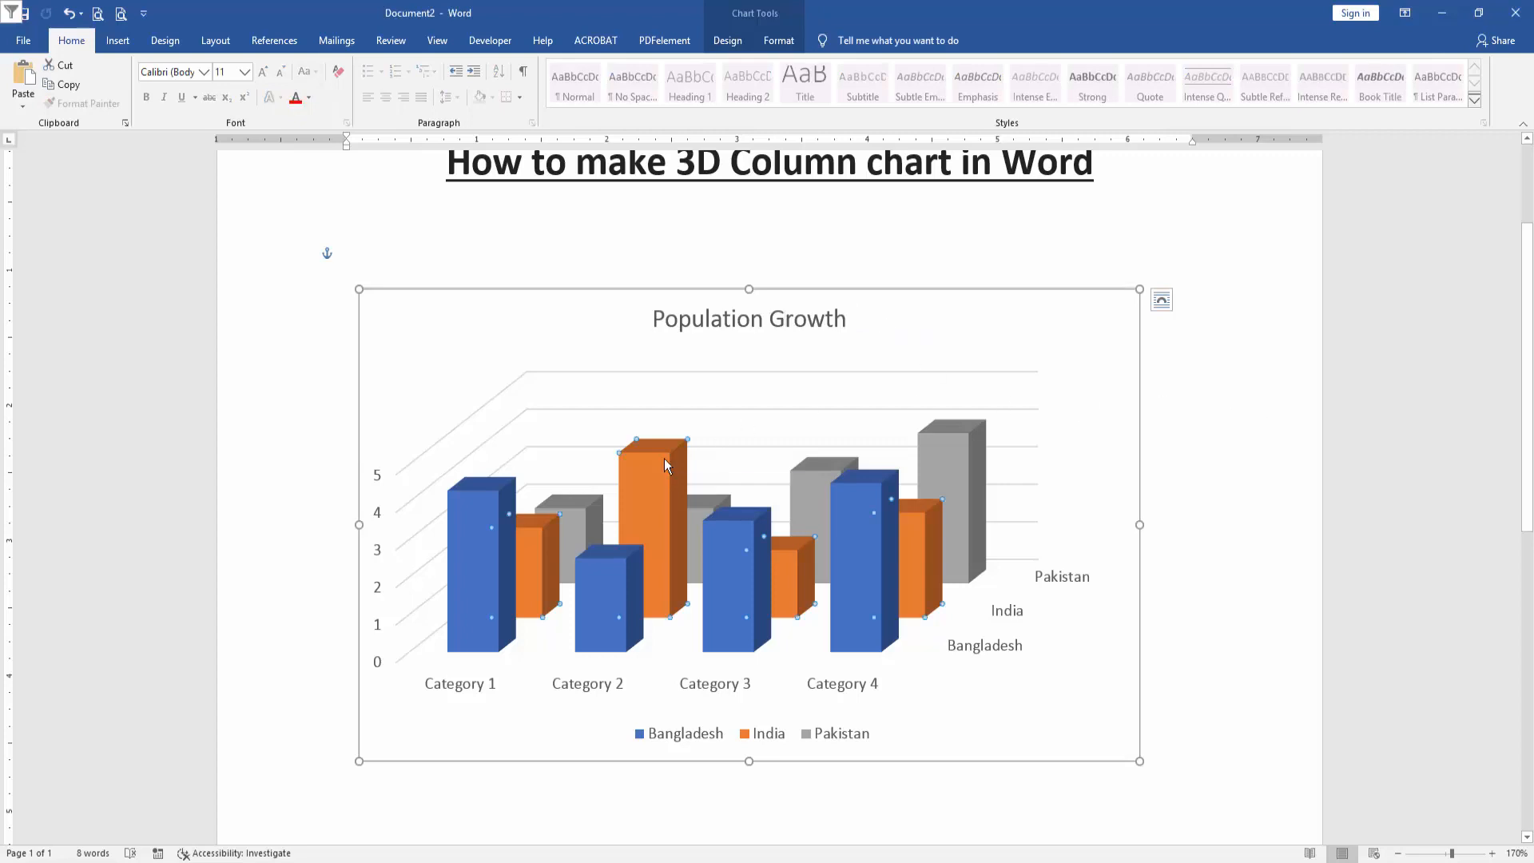
mouse_move(640, 460)
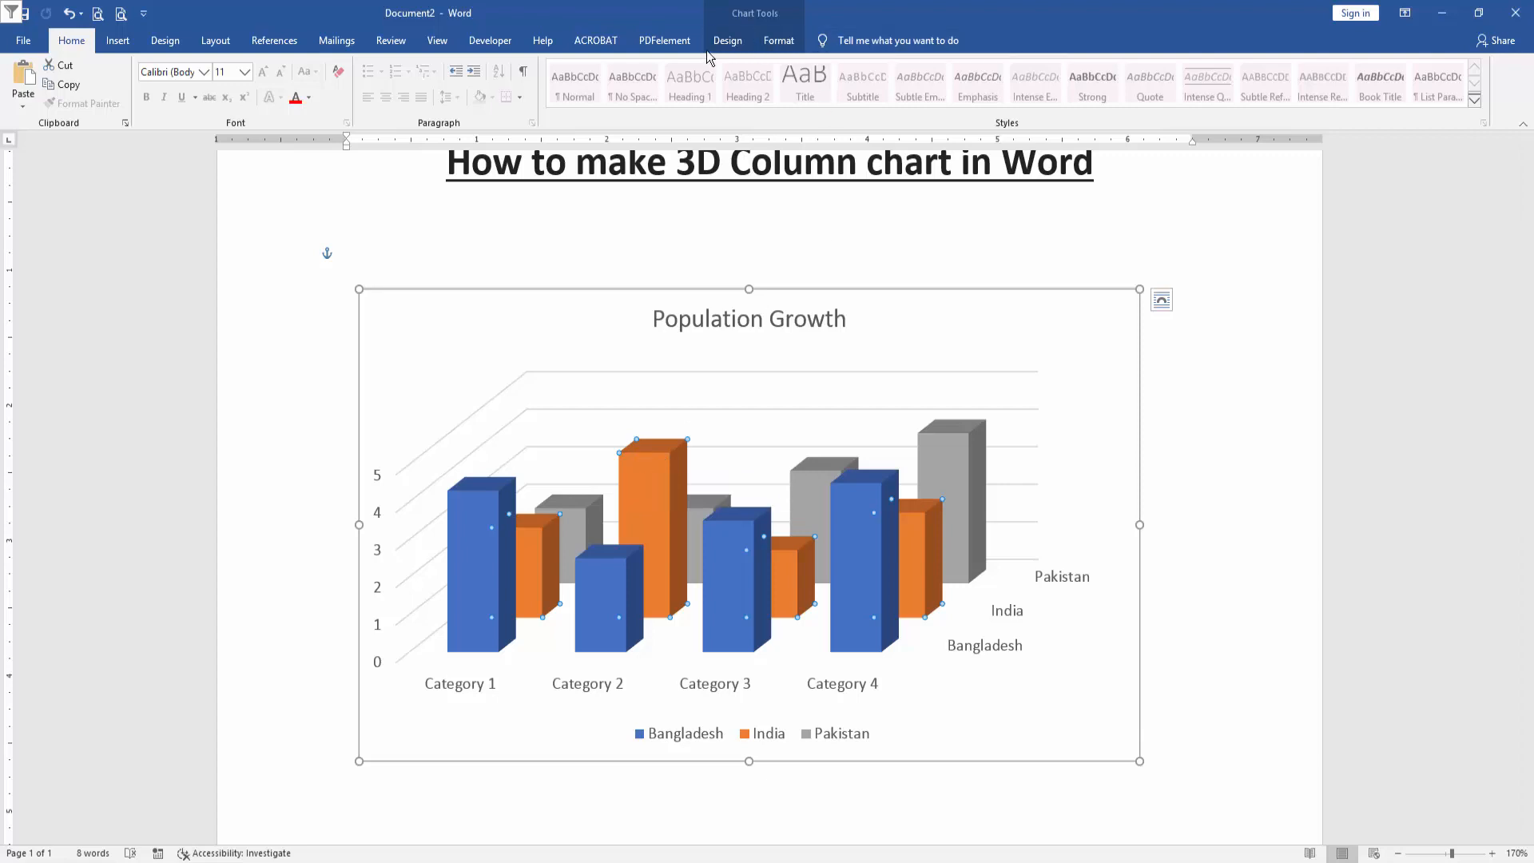
left_click(726, 40)
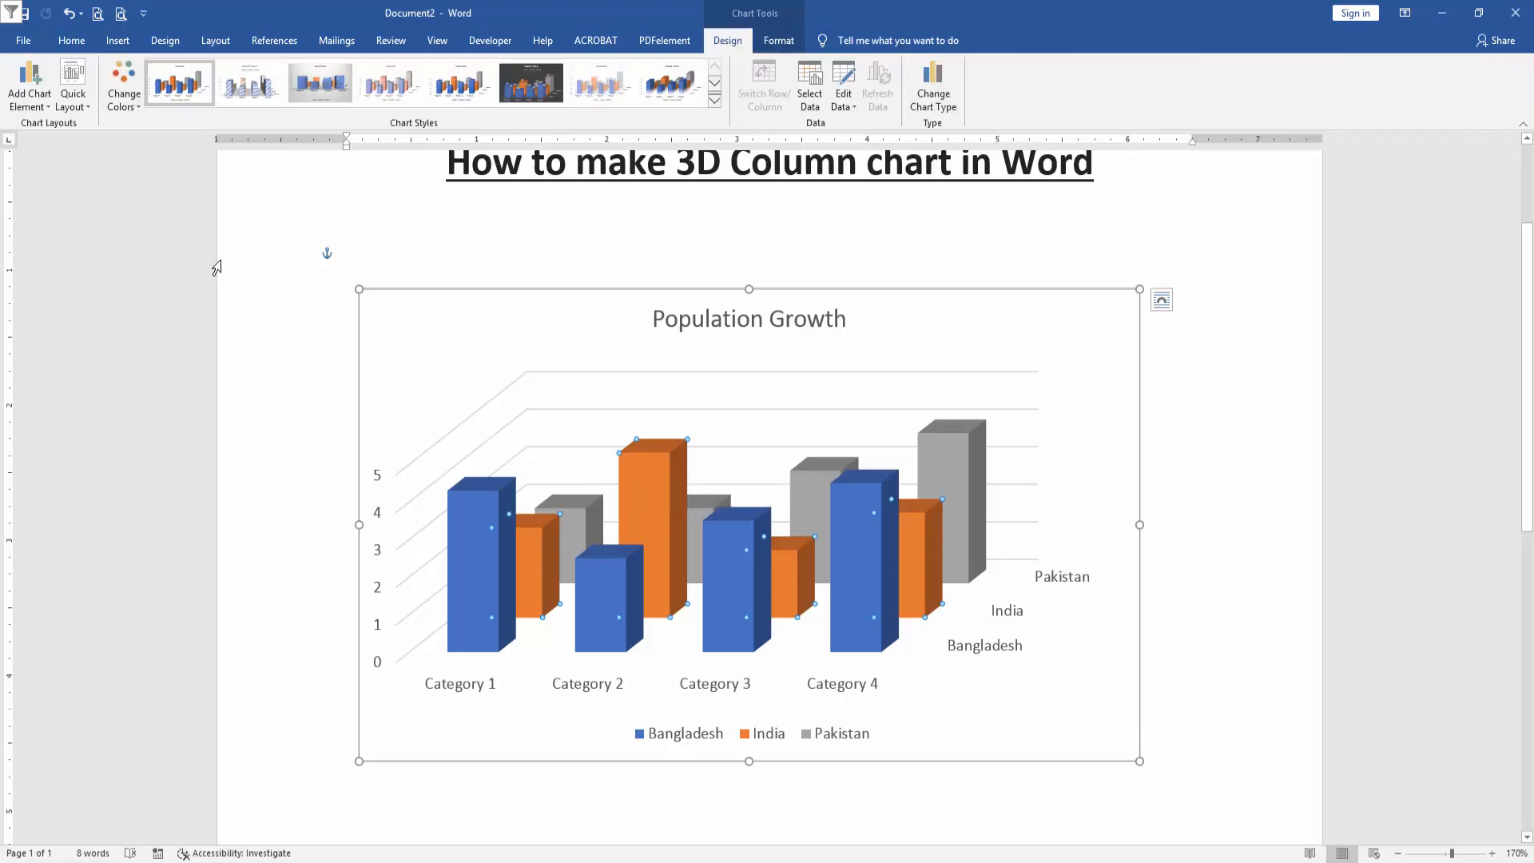
mouse_move(397, 134)
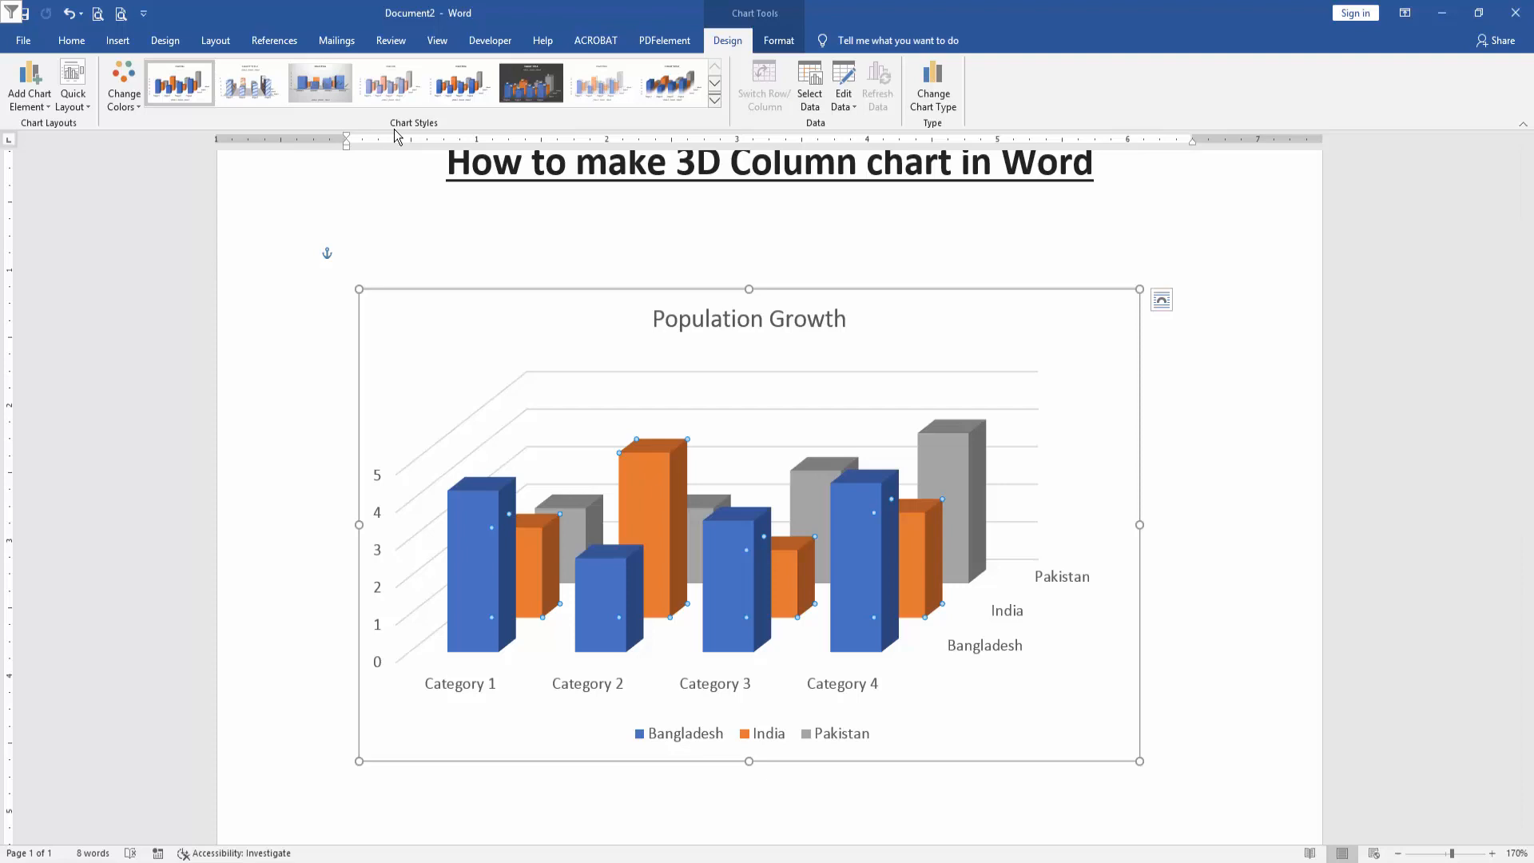
Apply a new style from the Chart Styles gallery with a bold title
left_click(671, 82)
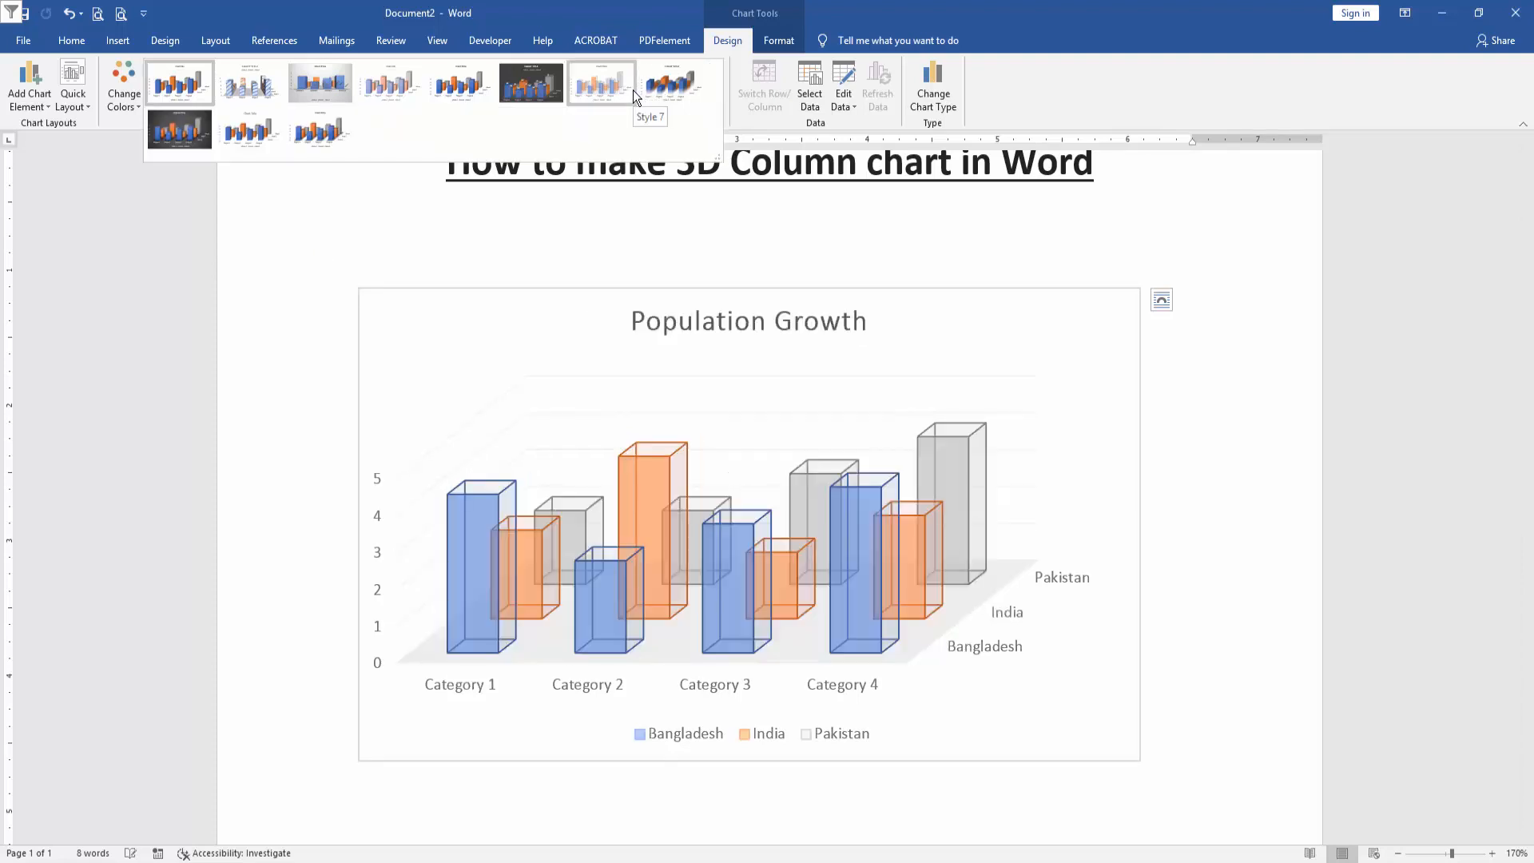
left_click(390, 82)
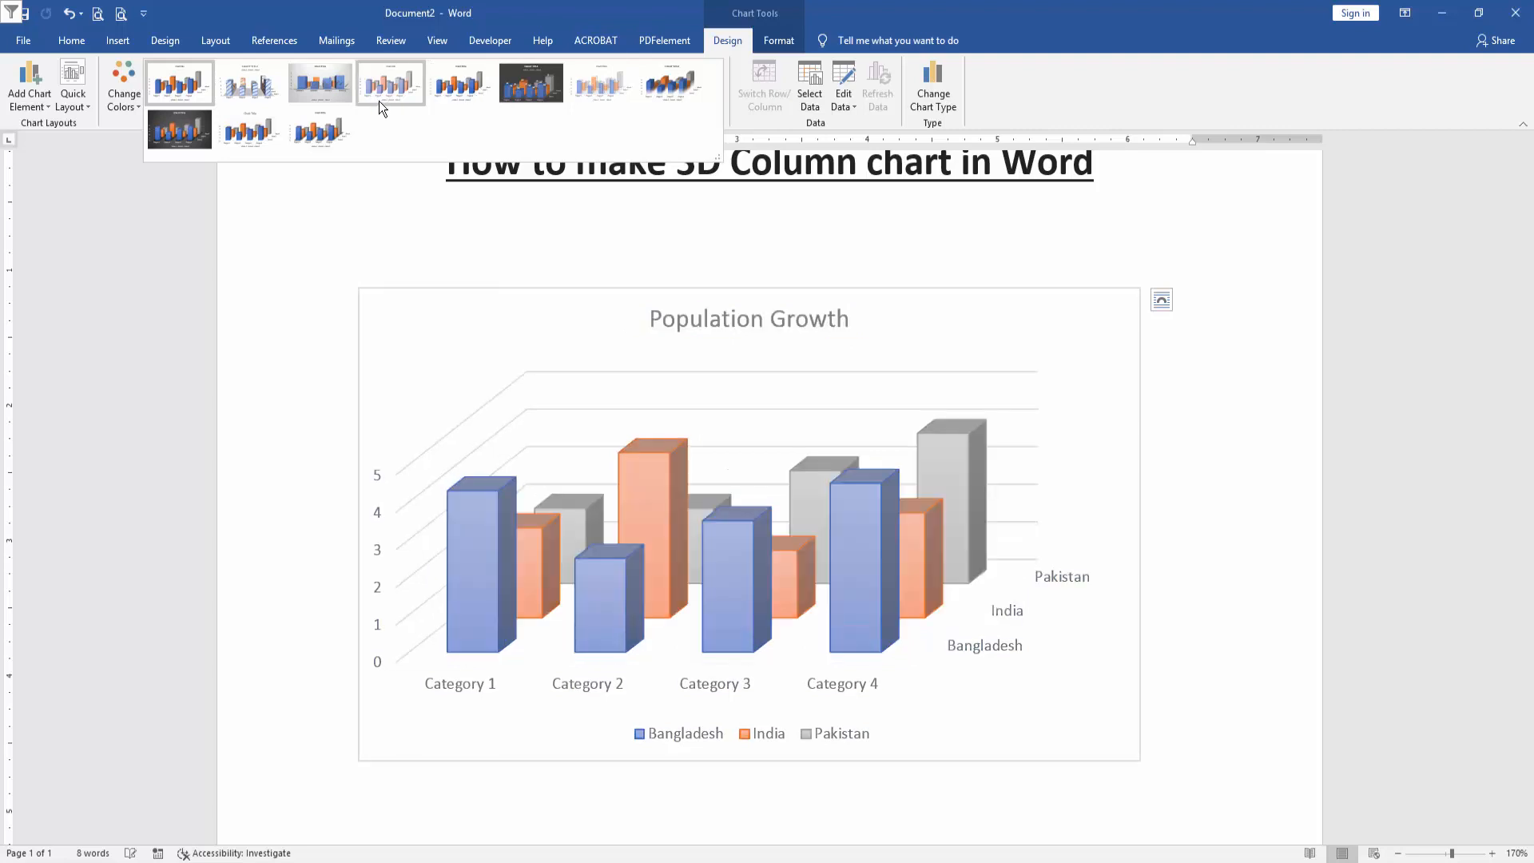
left_click(320, 129)
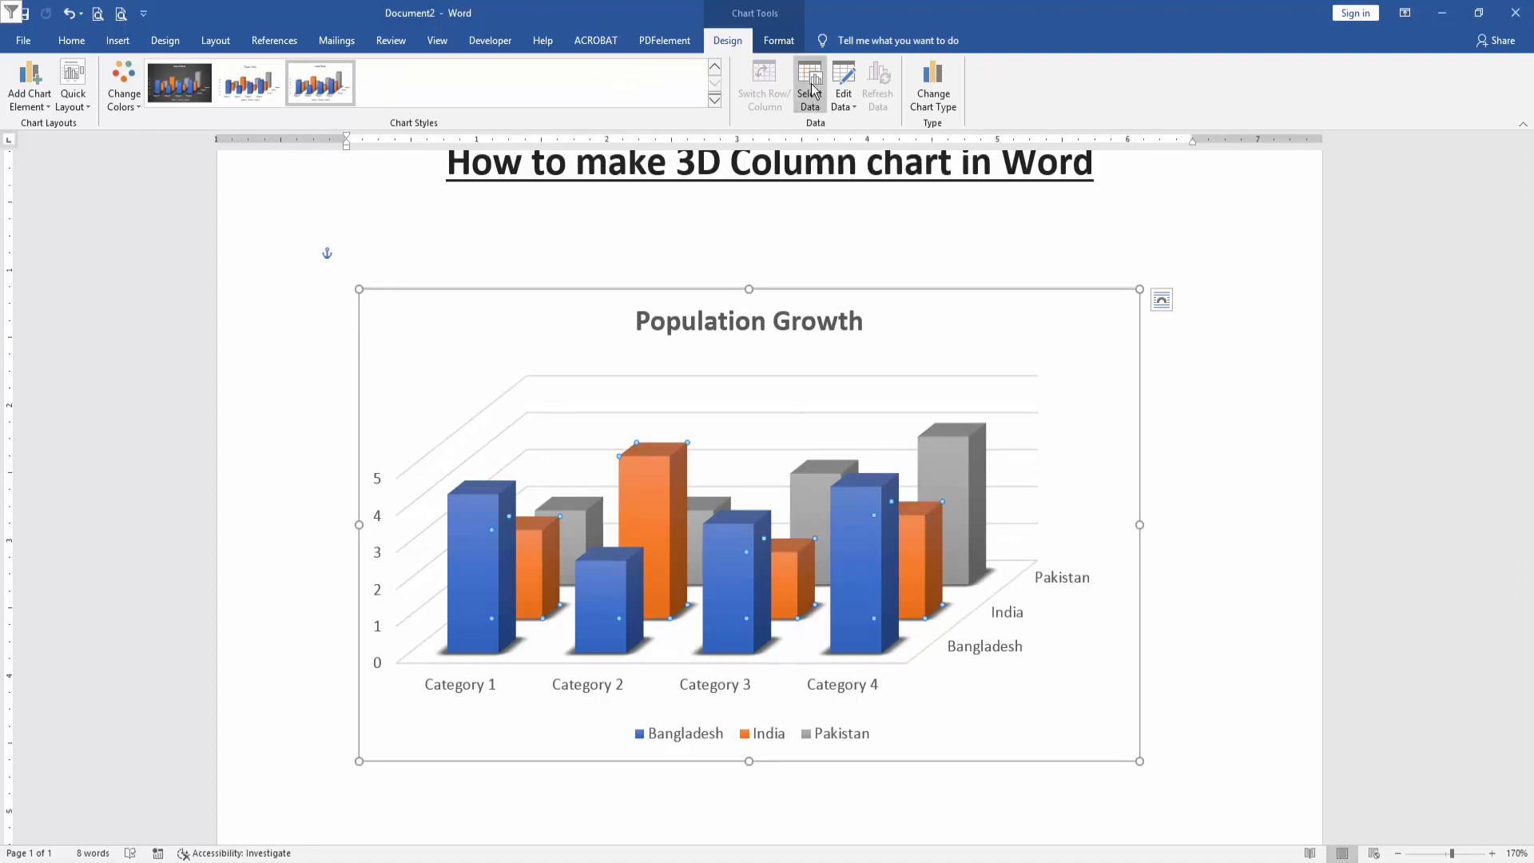
Hide the India series via Select Data and close the data sheet
left_click(809, 83)
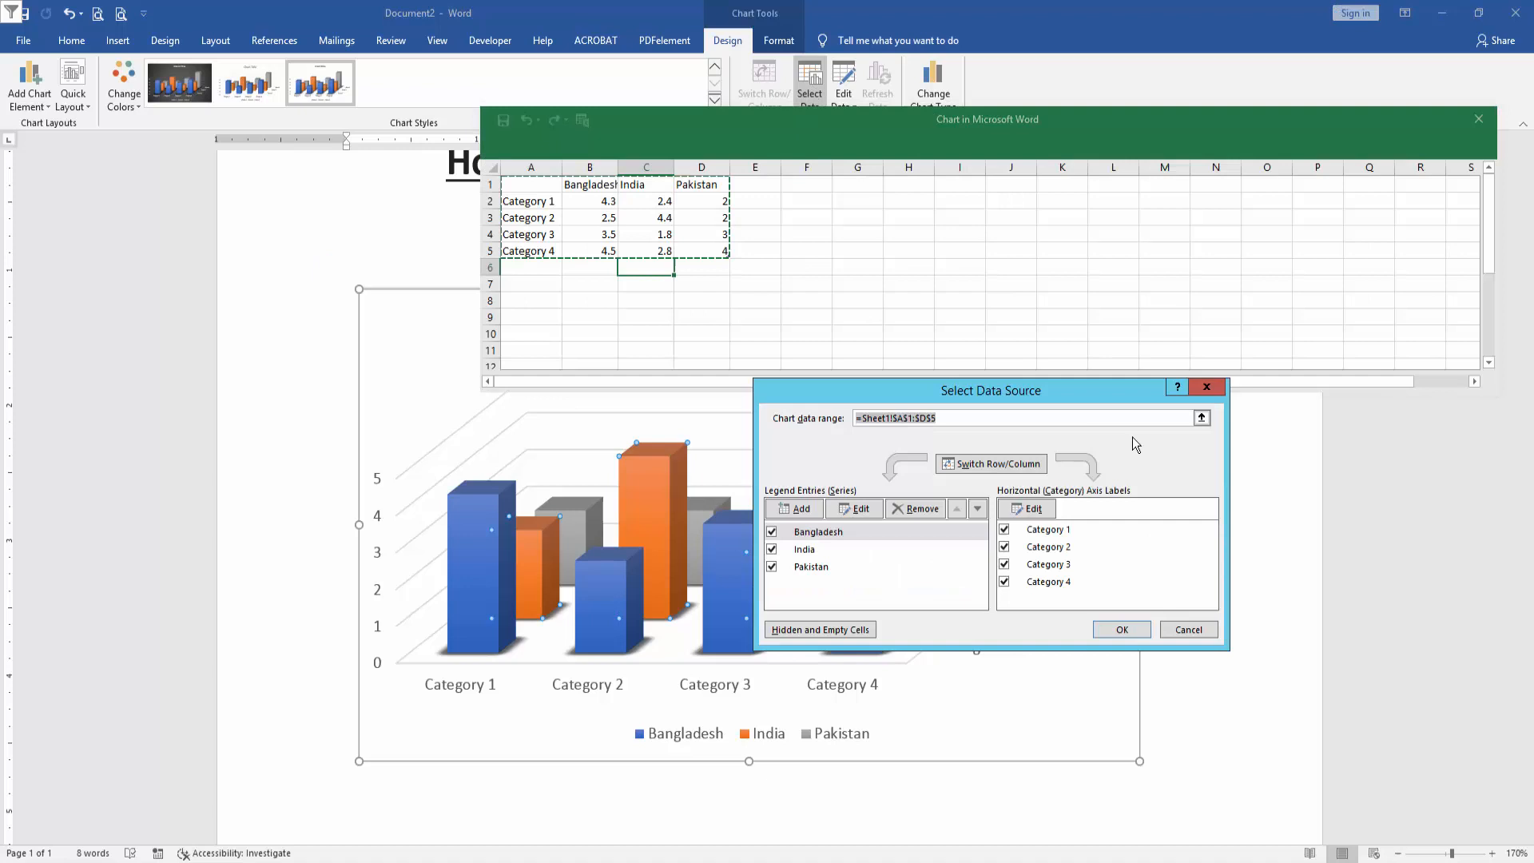
mouse_move(898, 400)
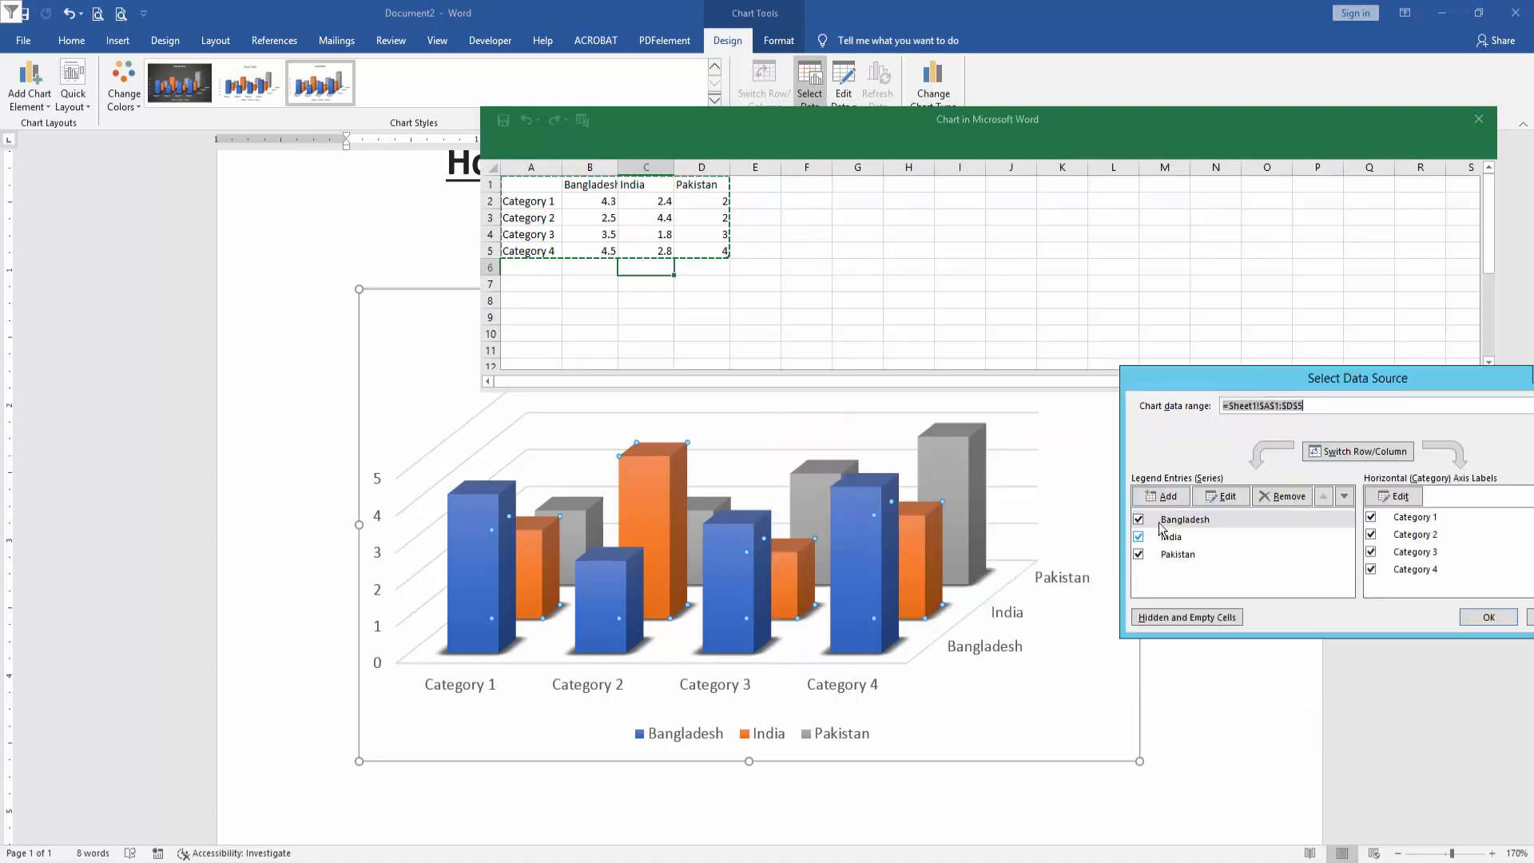
mouse_move(1144, 415)
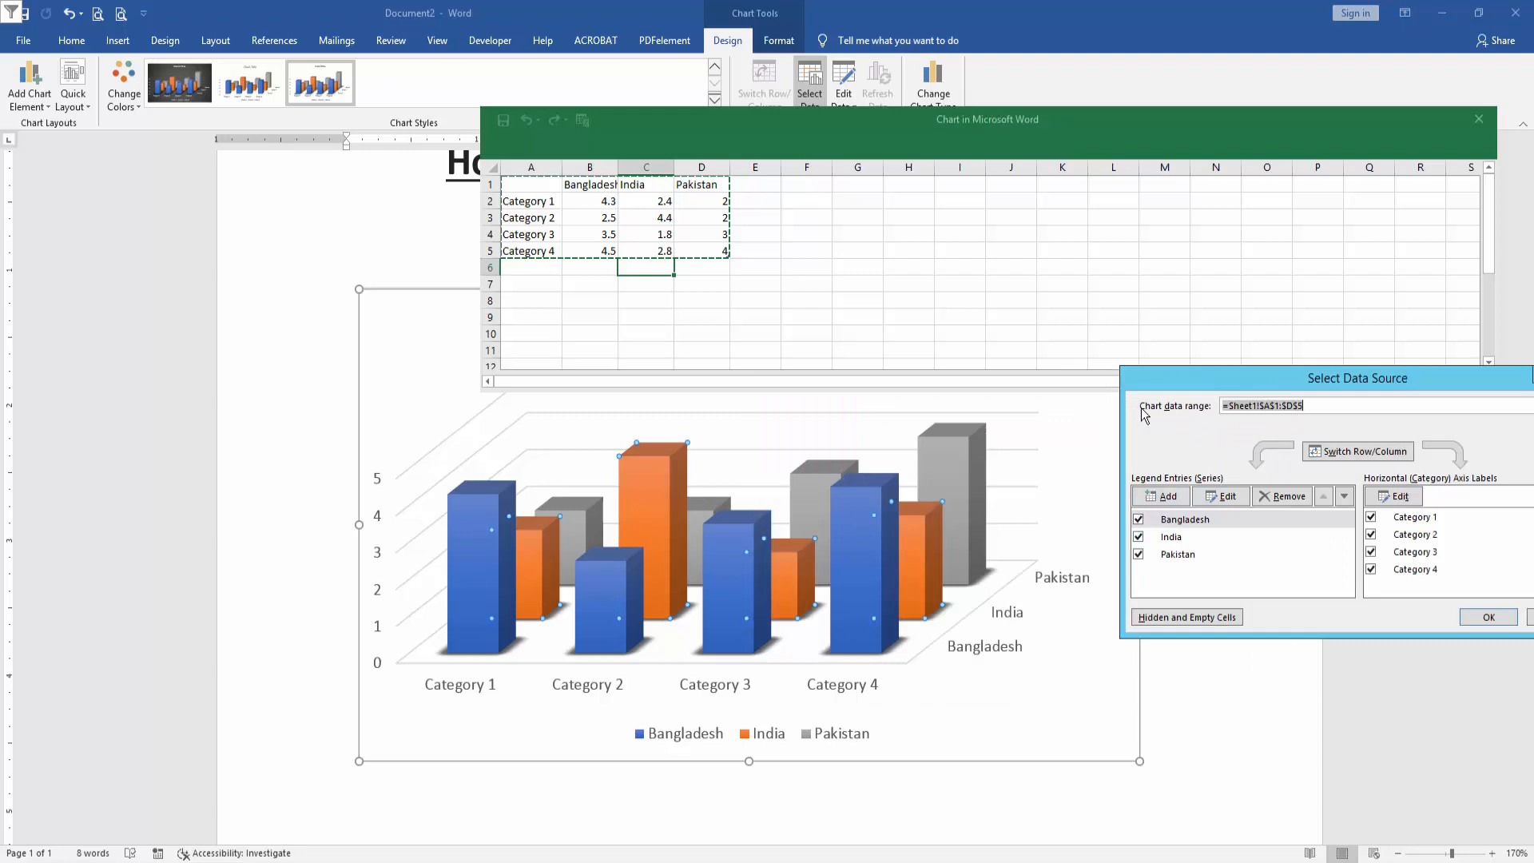
mouse_move(1397, 390)
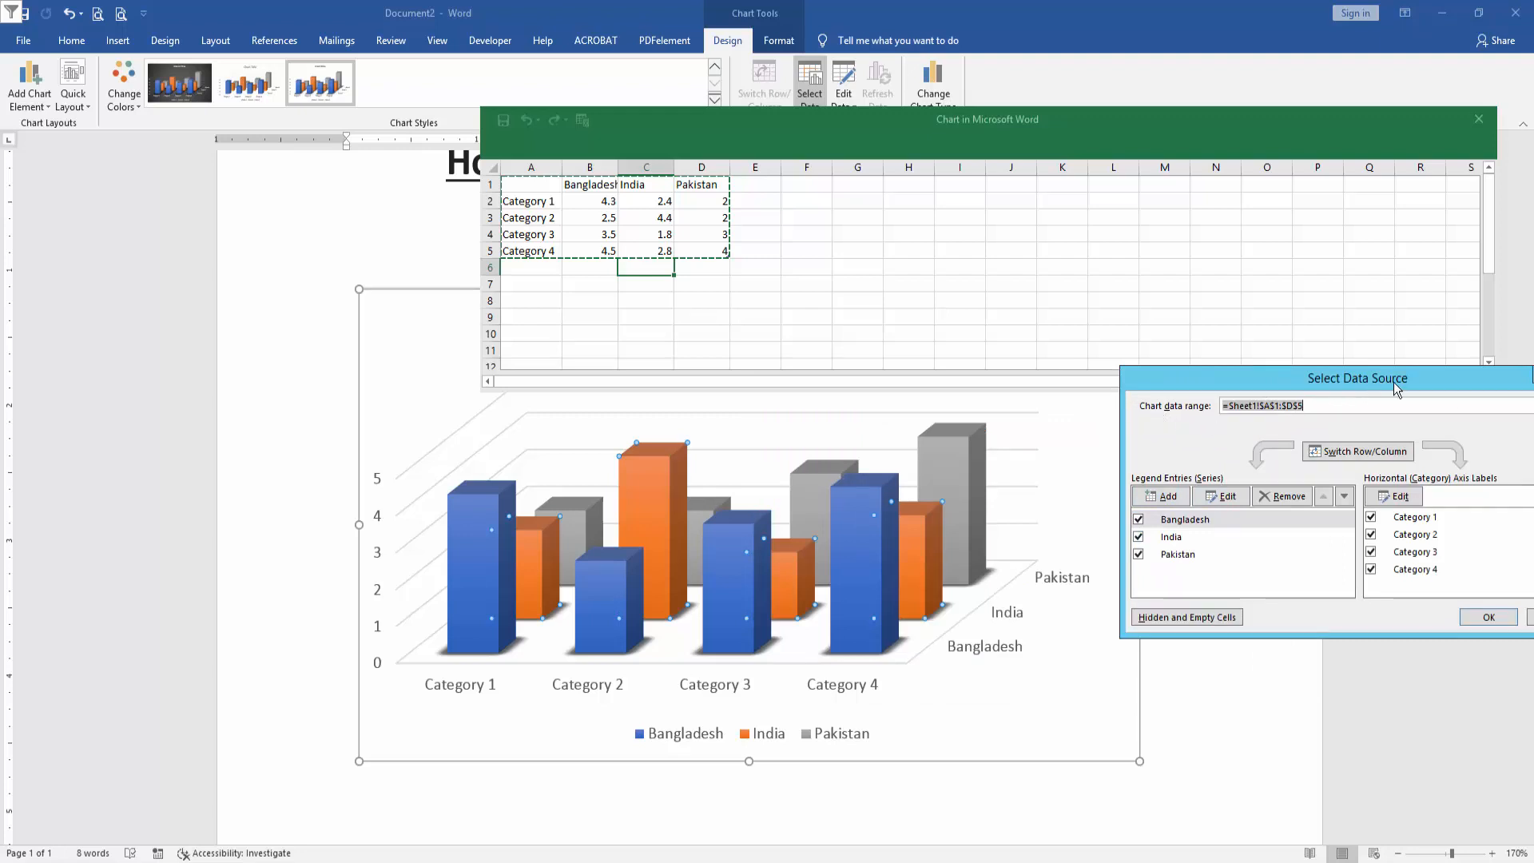
left_click(1170, 537)
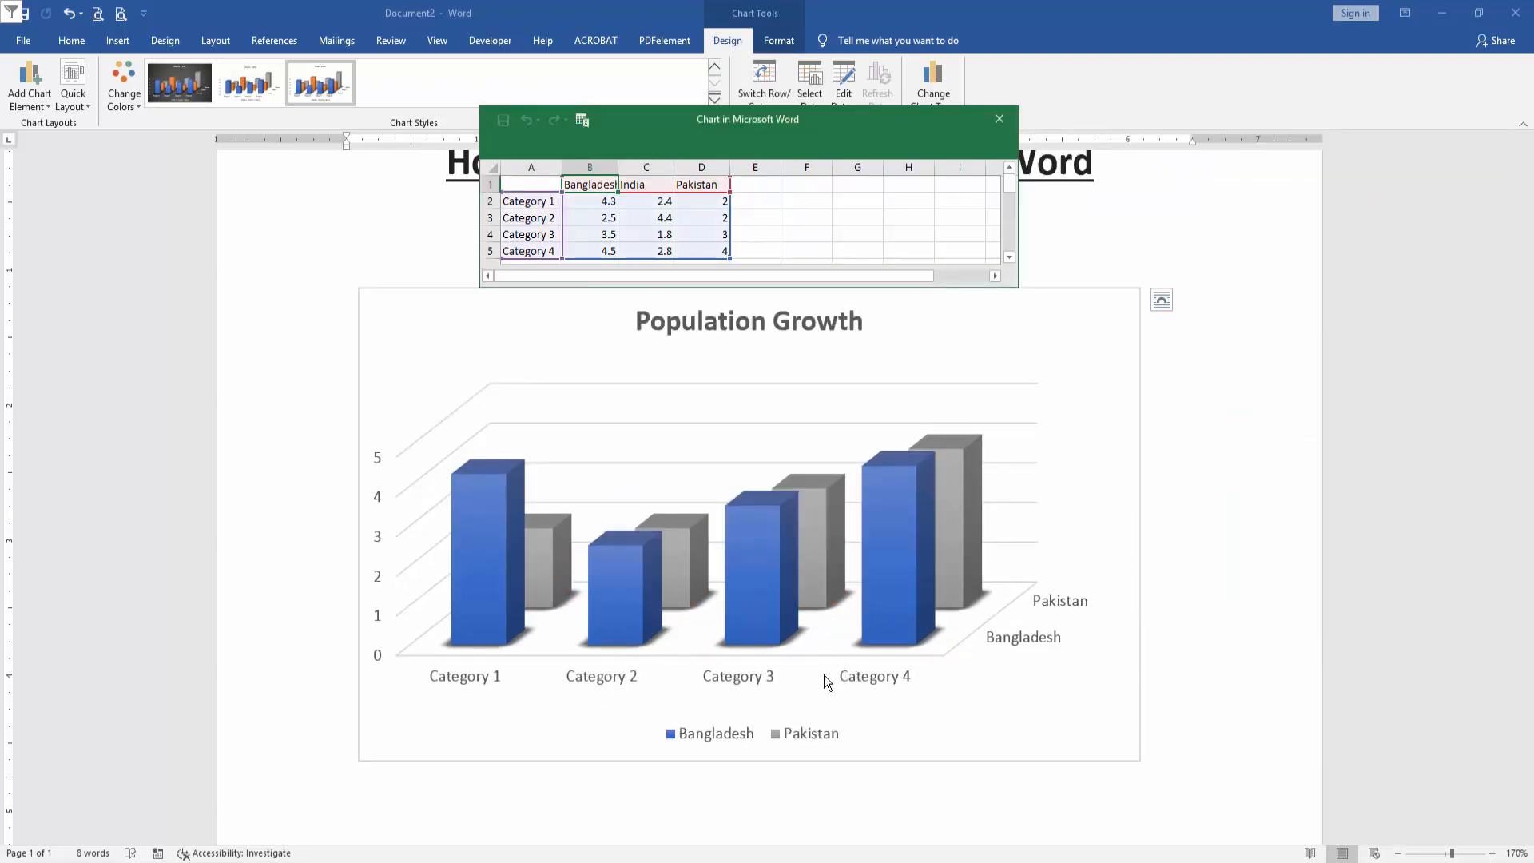
mouse_move(982, 157)
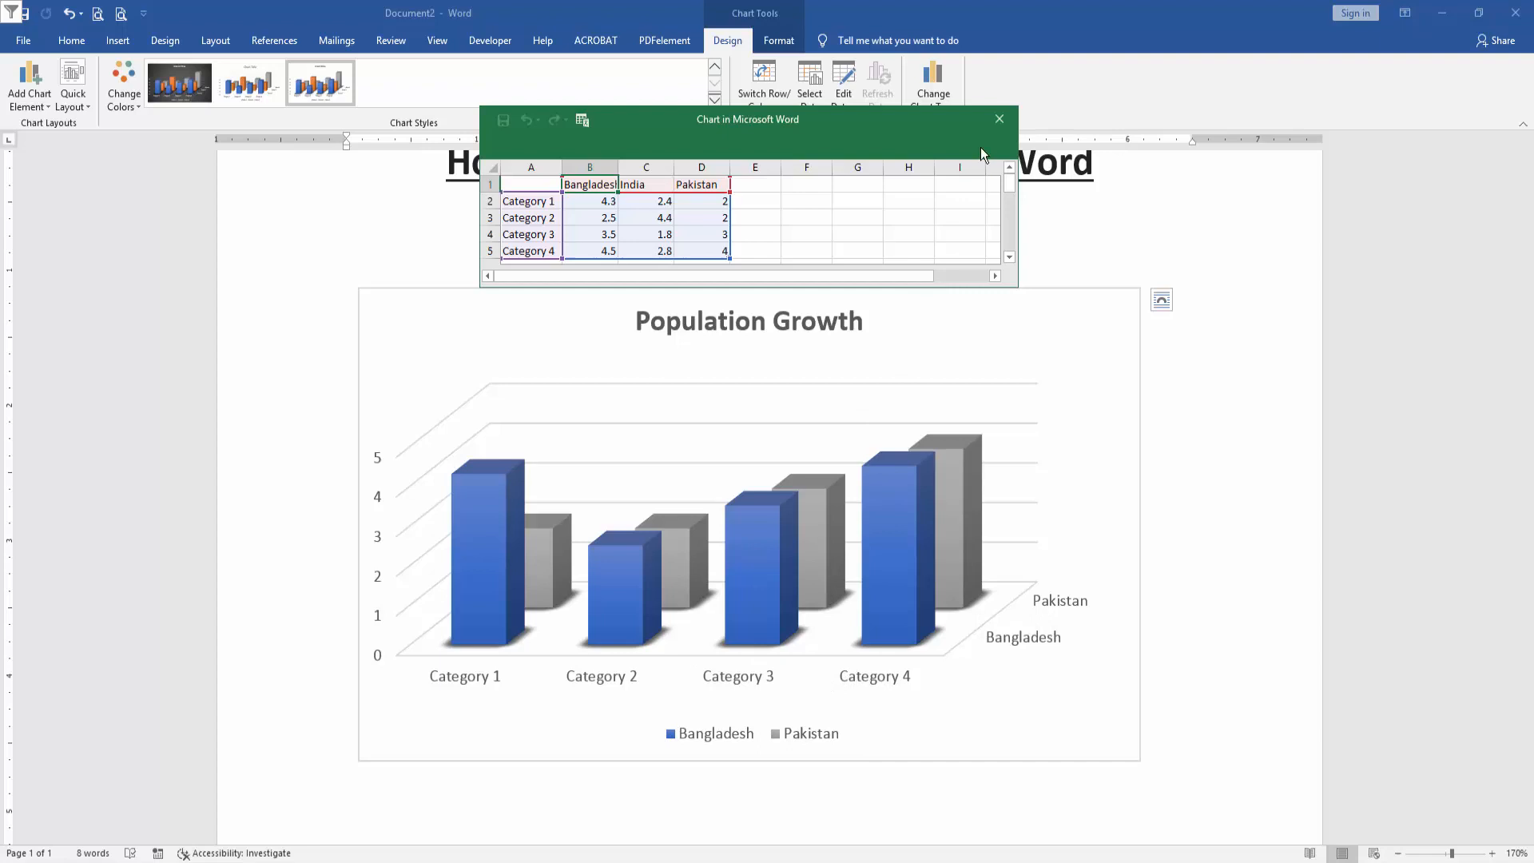
left_click(999, 118)
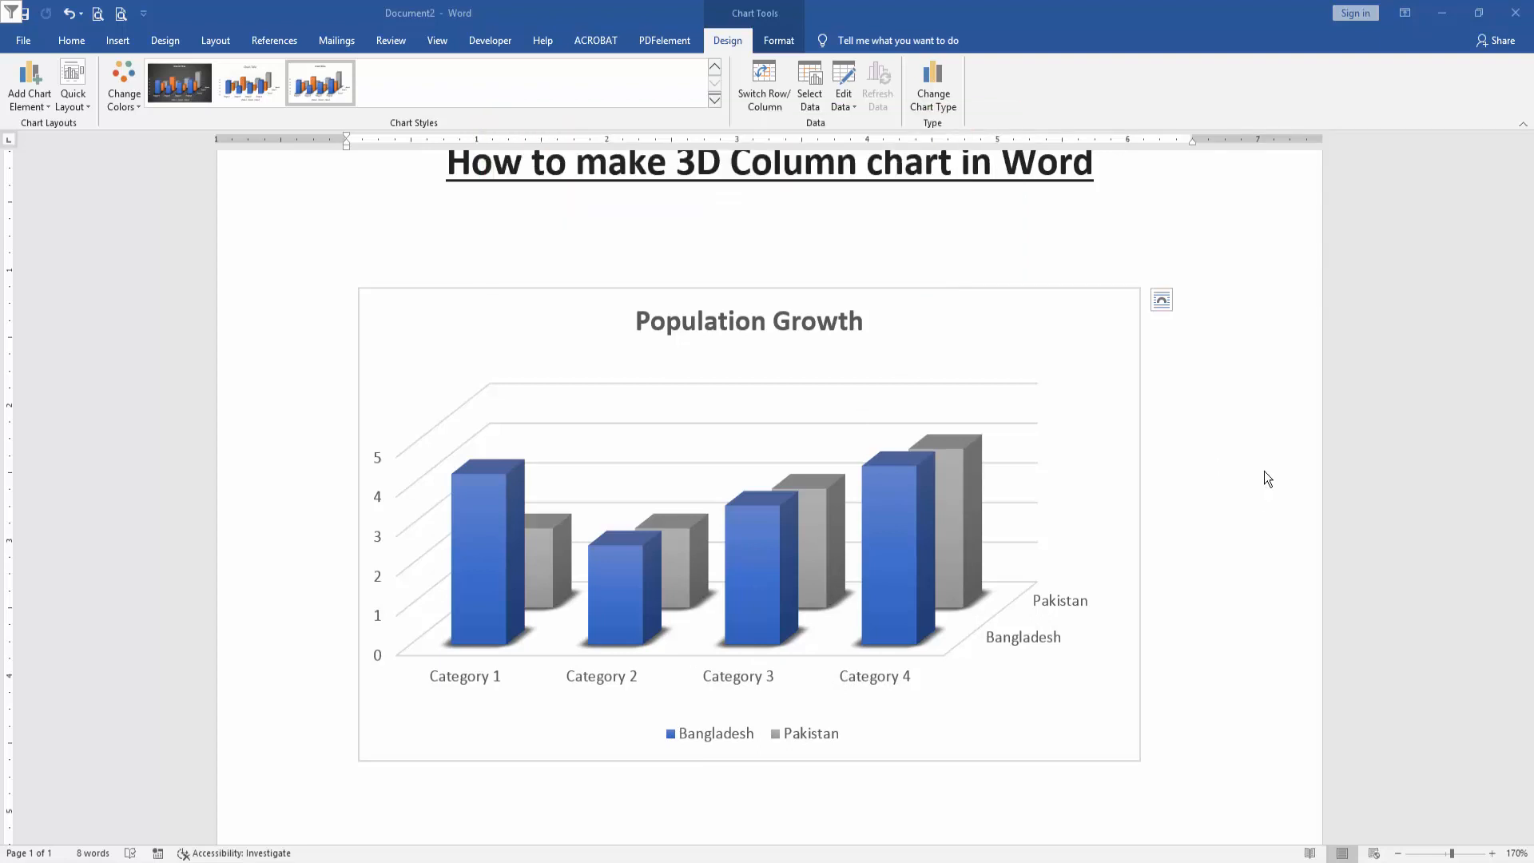
left_click(1256, 467)
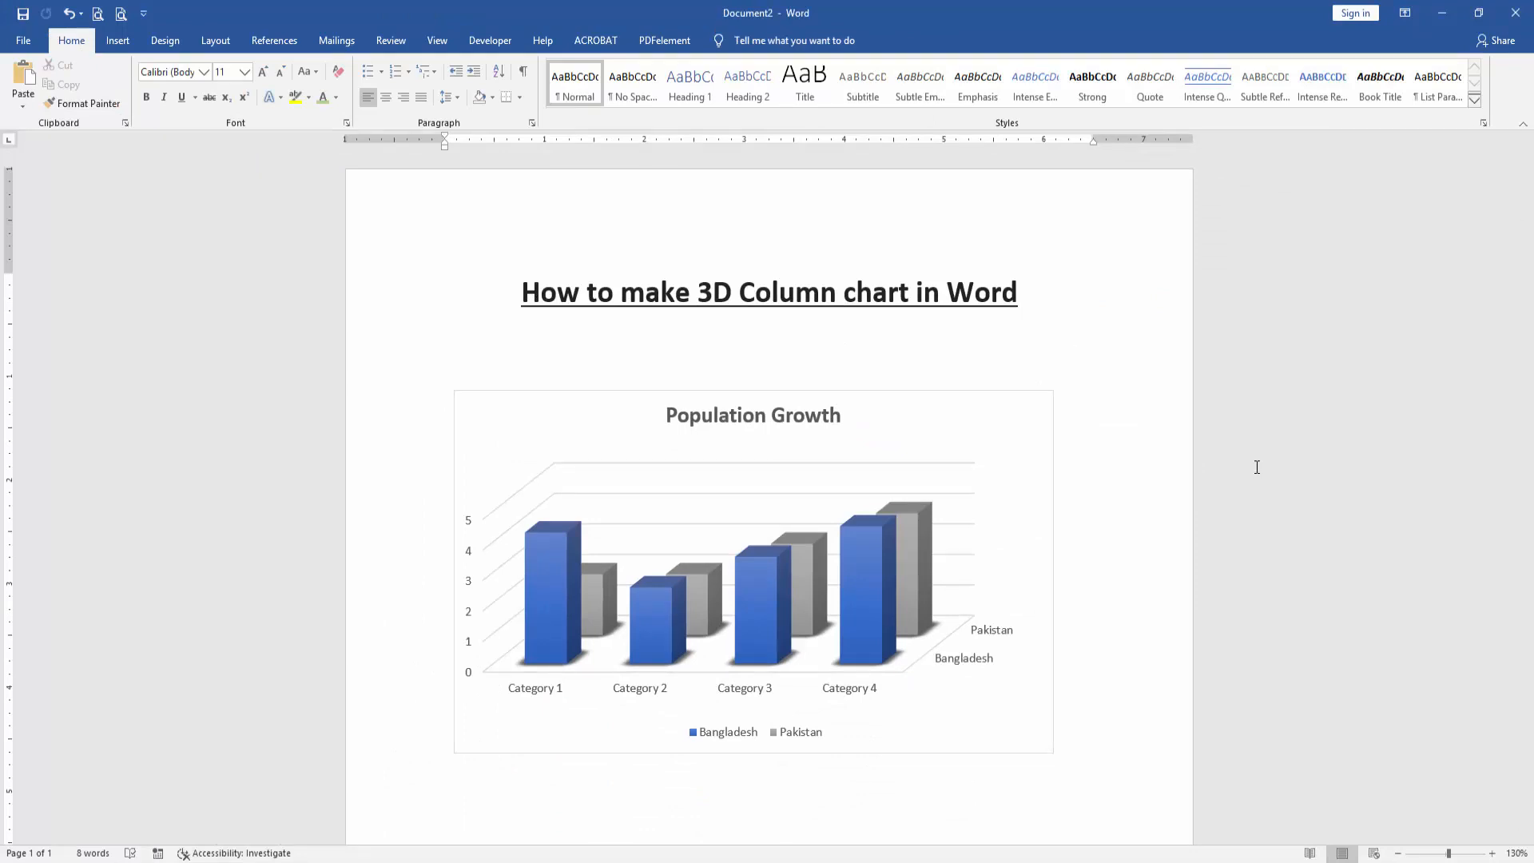
left_click(446, 399)
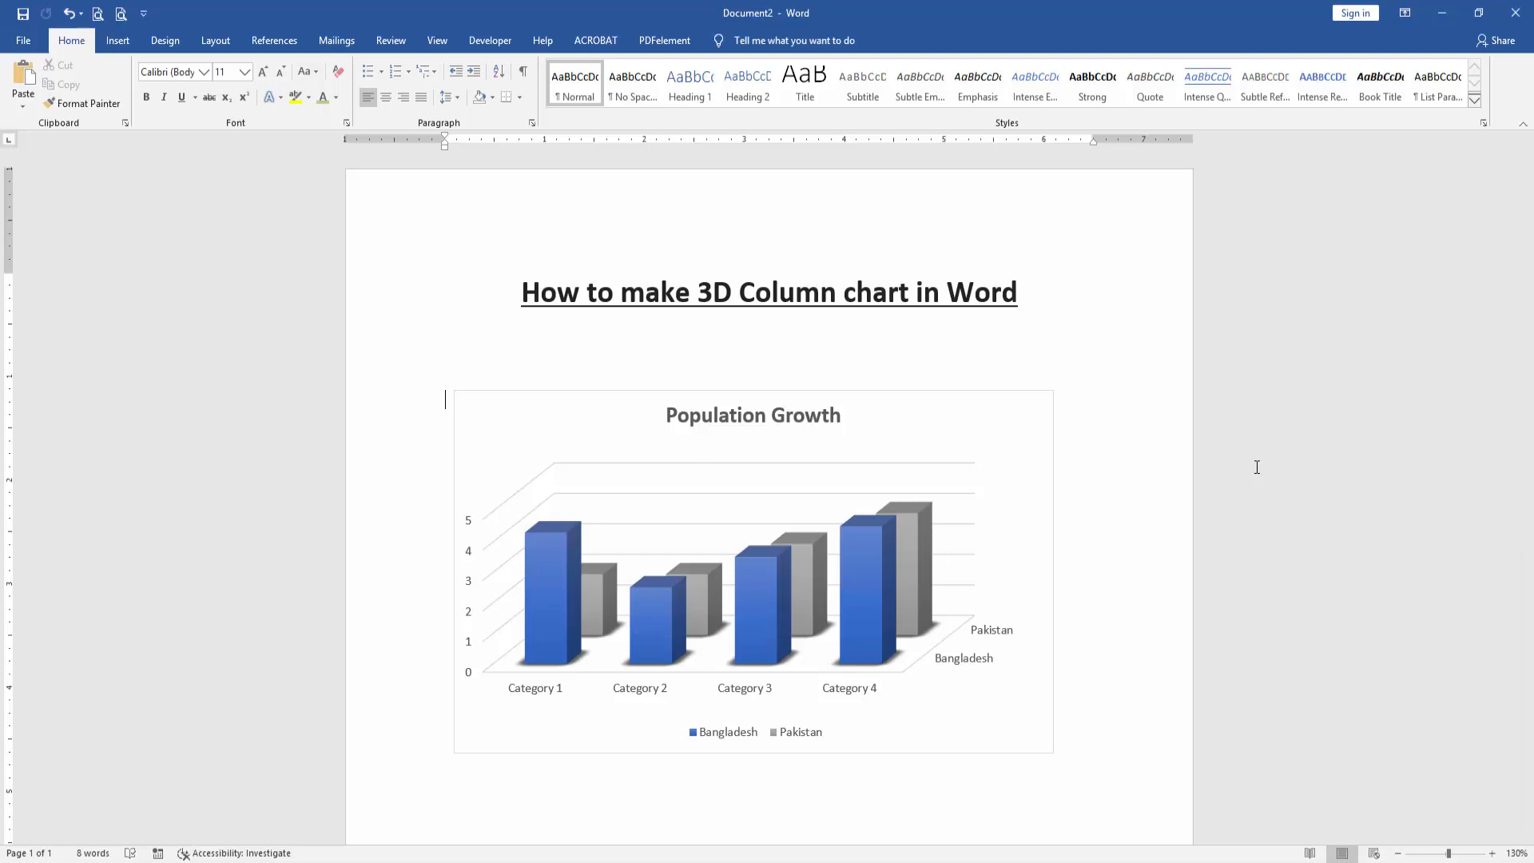